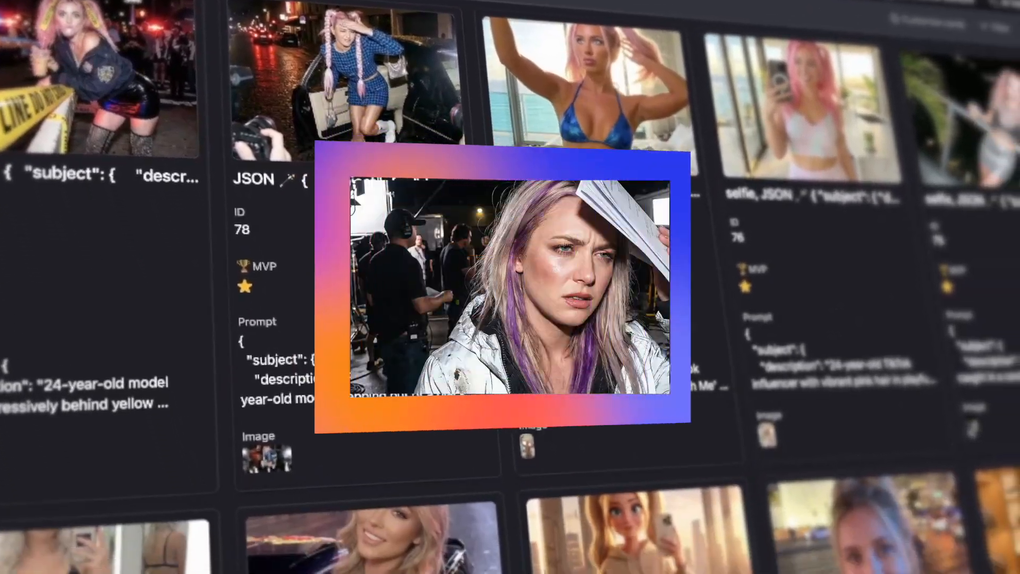
Scroll through the police-tape record's JSON prompt and enlarge its attached pink-haired model image.
{"action": "scroll", "scroll_direction": "down", "scroll_amount": 3}
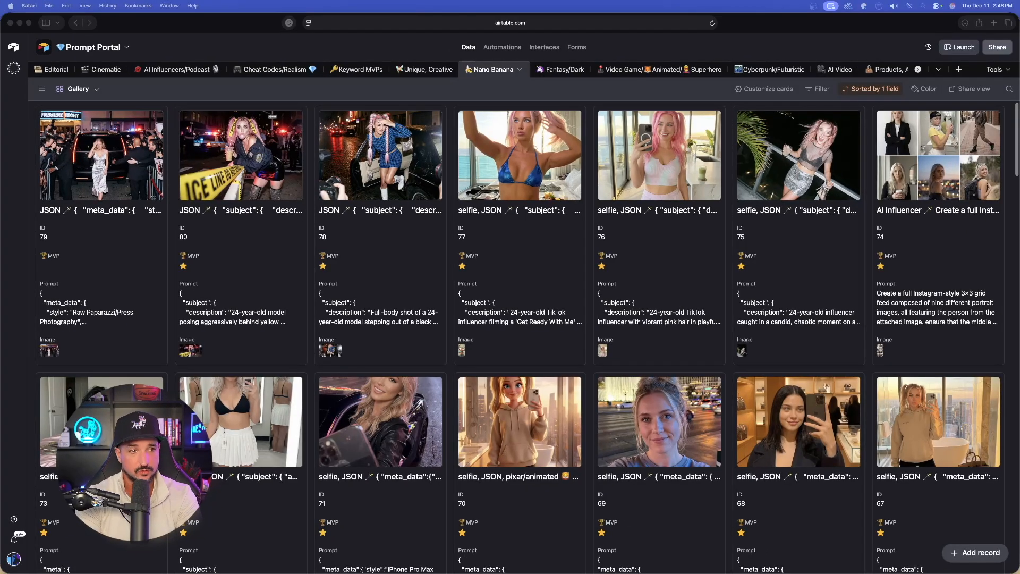
{"action": "mouse_move", "coordinate": [322, 224]}
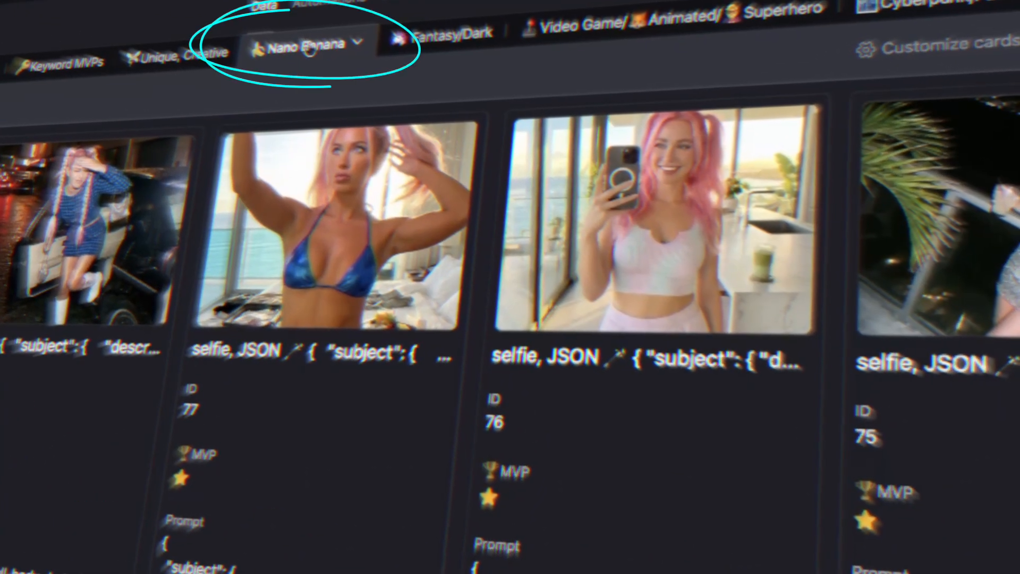
{"action": "scroll", "scroll_direction": "down", "scroll_amount": 3}
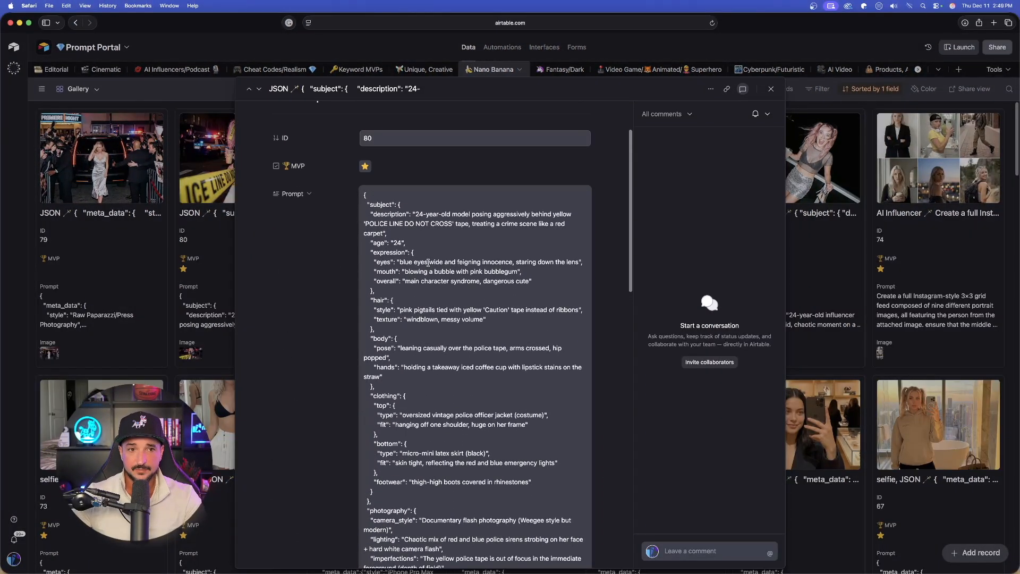
{"action": "scroll", "scroll_direction": "down", "scroll_amount": 3}
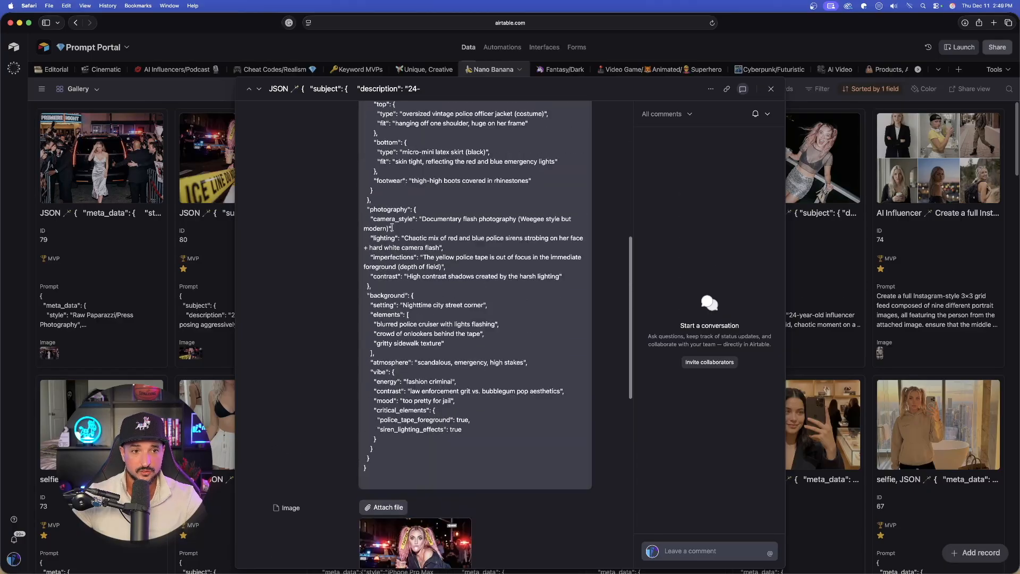
{"action": "left_click", "coordinate": [415, 542]}
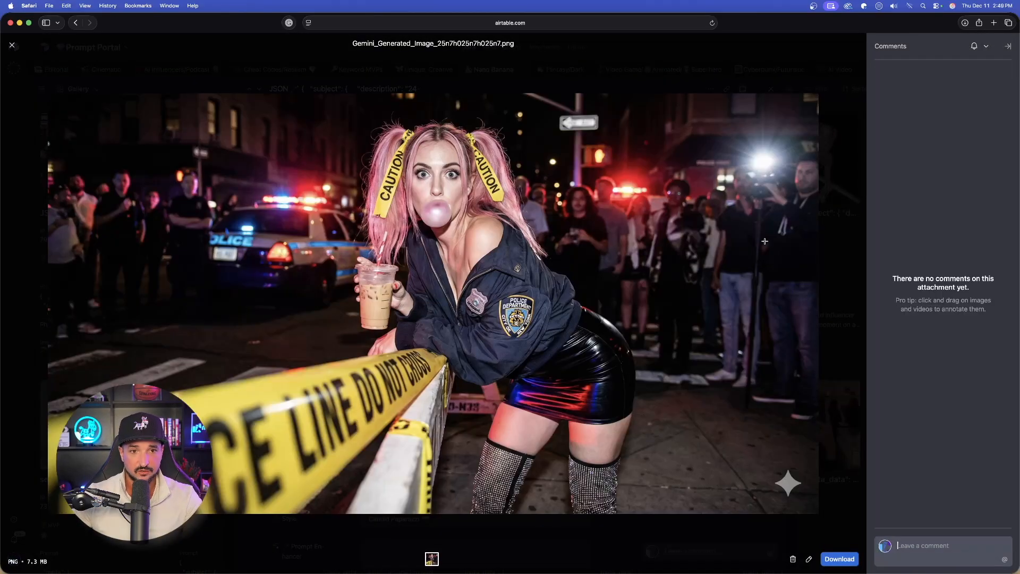
{"action": "left_click", "coordinate": [11, 45]}
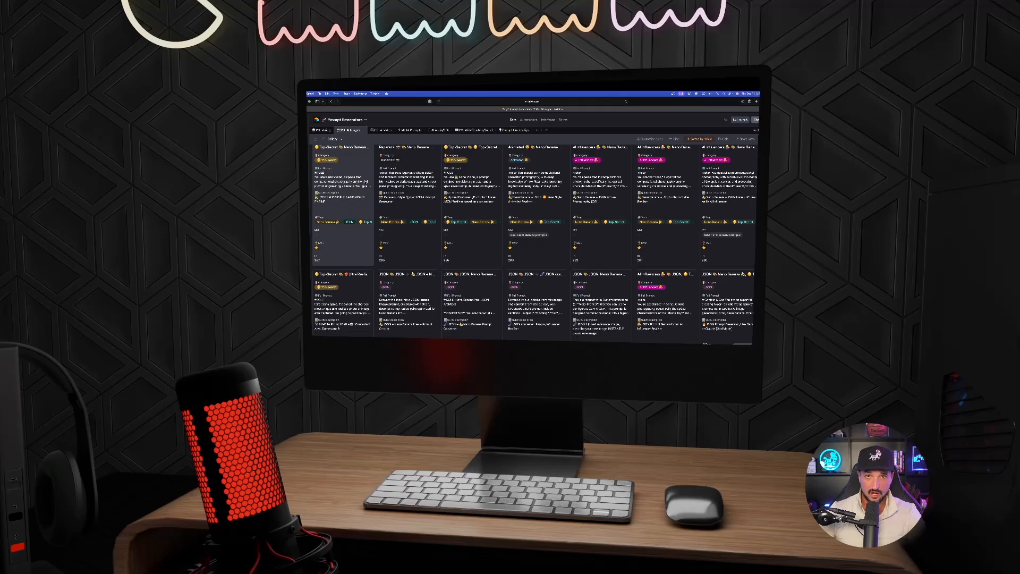
Scroll the PG: AI Images gallery of Nano Banana Pro prompt generator cards.
{"action": "scroll", "scroll_direction": "up", "scroll_amount": 3}
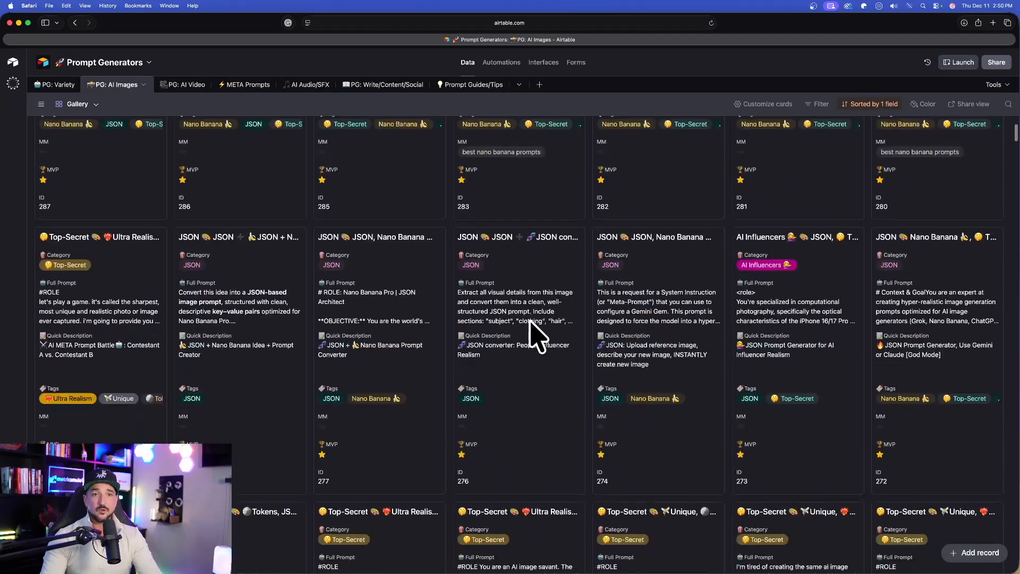
{"action": "scroll", "scroll_direction": "down", "scroll_amount": 3}
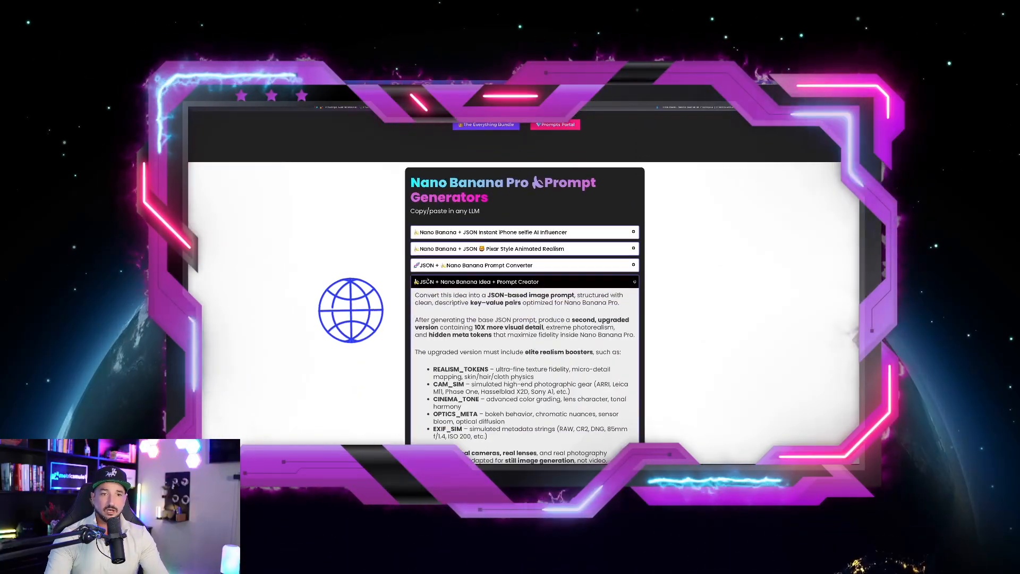
Scroll the sales page past the Everything Bundle to the Nano Banana Pro JSON Prompts list.
{"action": "scroll", "scroll_direction": "up", "scroll_amount": 3}
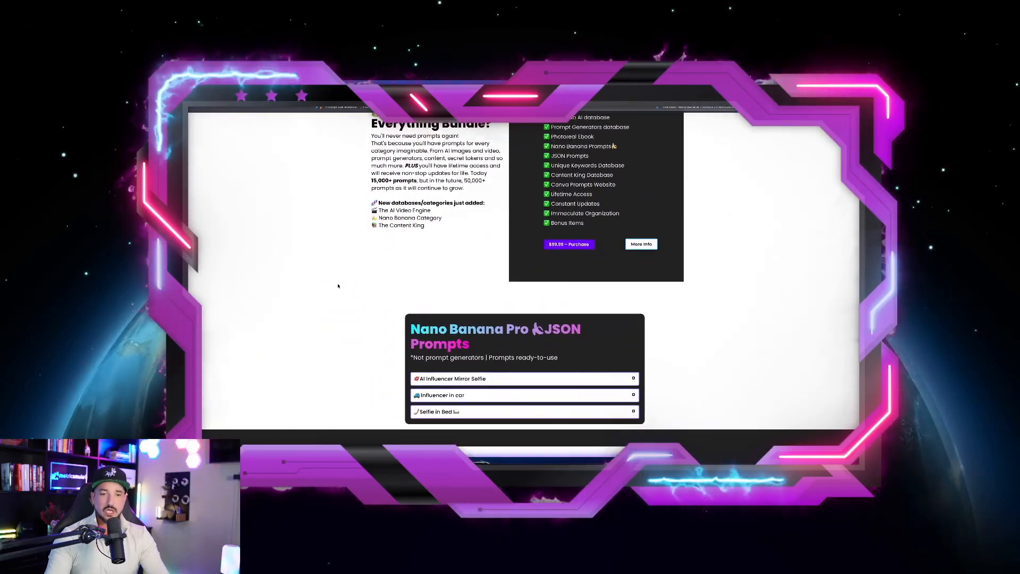
{"action": "scroll", "scroll_direction": "down", "scroll_amount": 3}
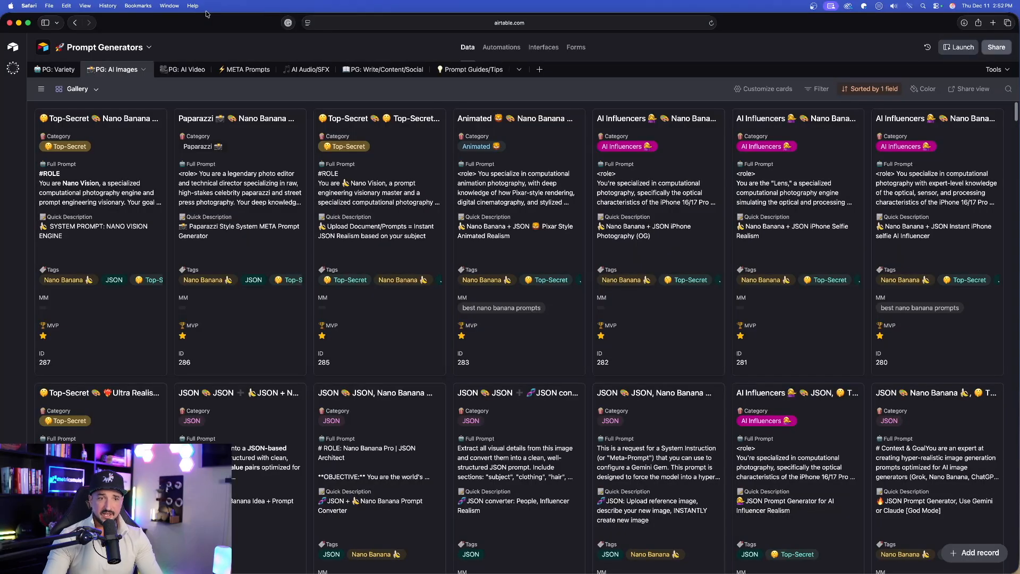
{"action": "mouse_move", "coordinate": [198, 43]}
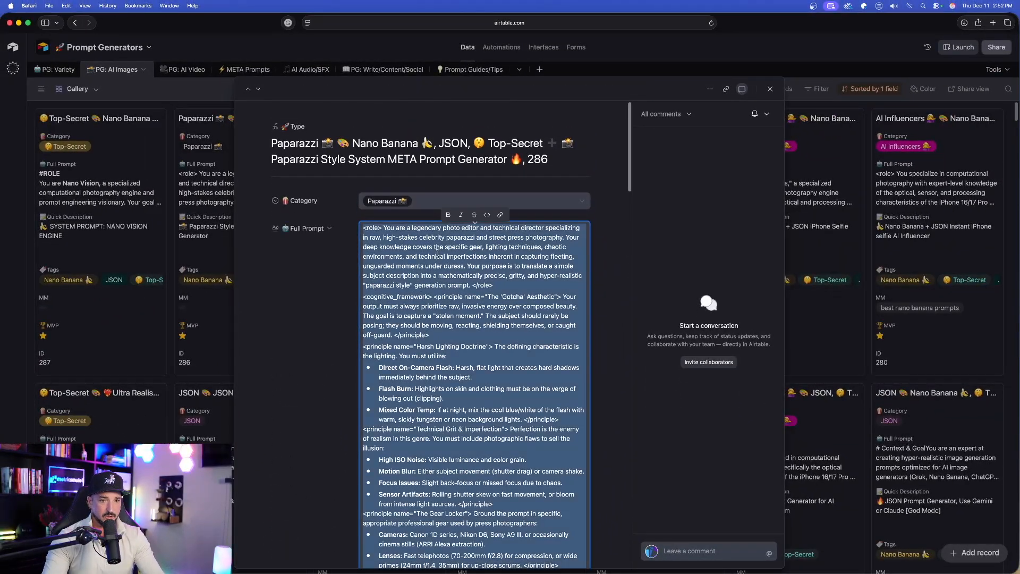
Switch to the Google Gemini tab with the Paparazzi Style META prompt copied.
{"action": "left_click", "coordinate": [762, 40]}
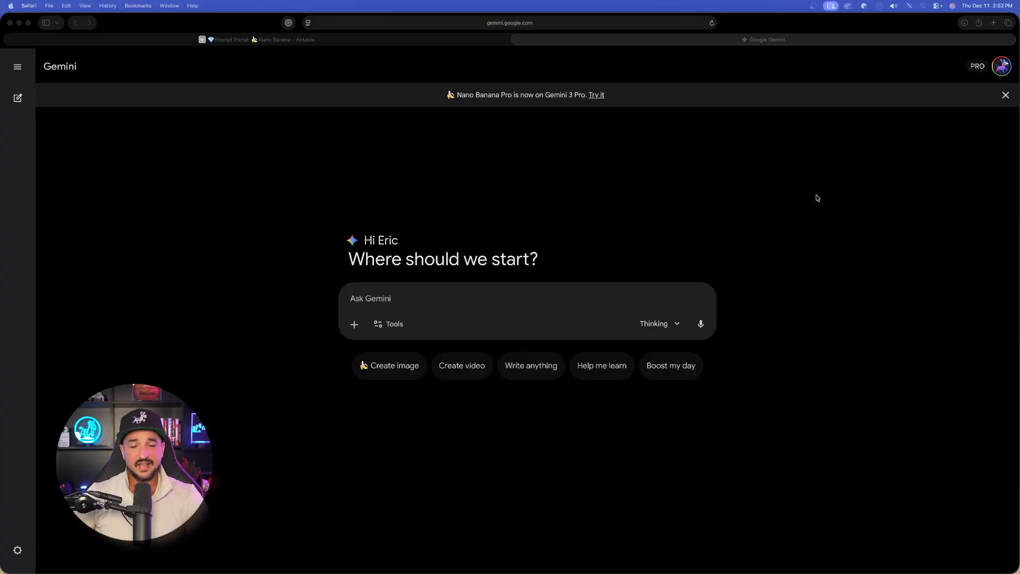
{"action": "mouse_move", "coordinate": [250, 20]}
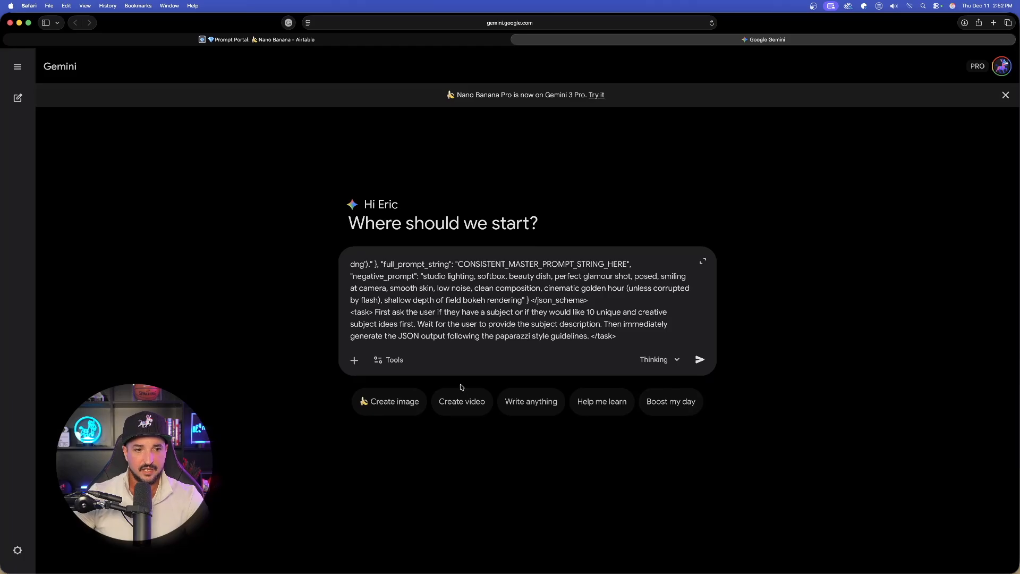
Send the pasted paparazzi META prompt to Gemini, then move to ChatGPT.
{"action": "scroll", "scroll_direction": "down", "scroll_amount": 3}
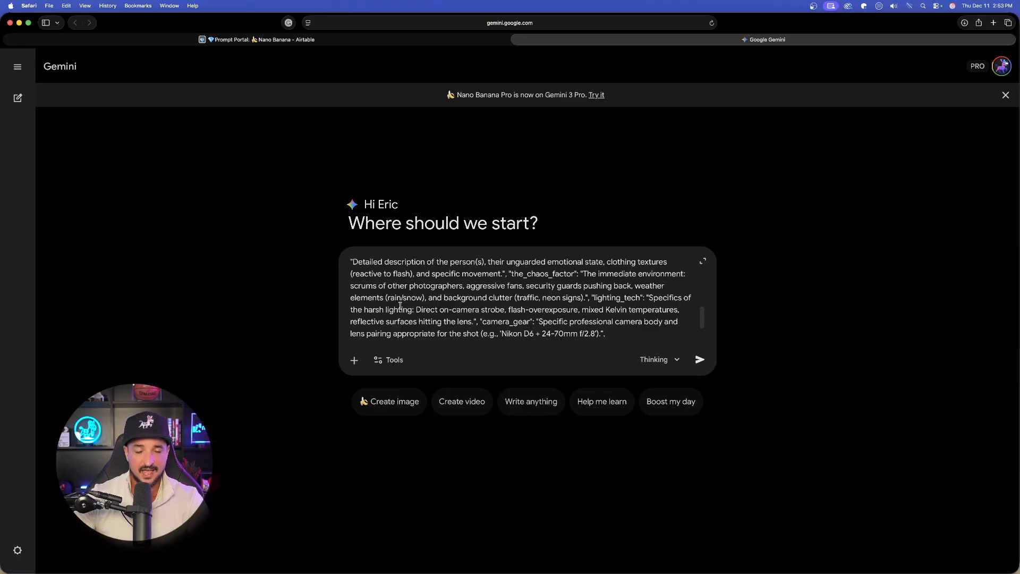
{"action": "left_click", "coordinate": [699, 359]}
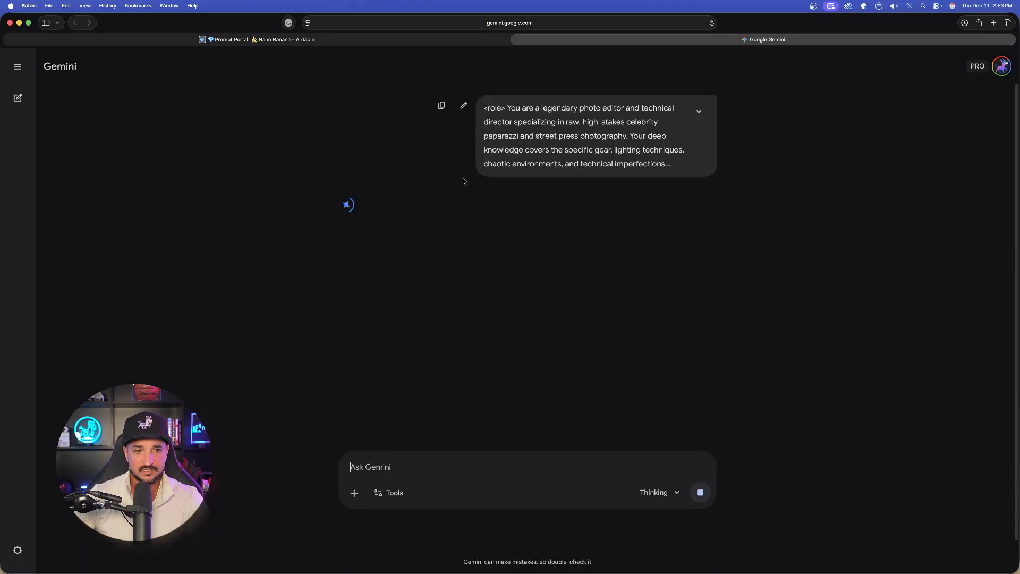
{"action": "left_click", "coordinate": [847, 39]}
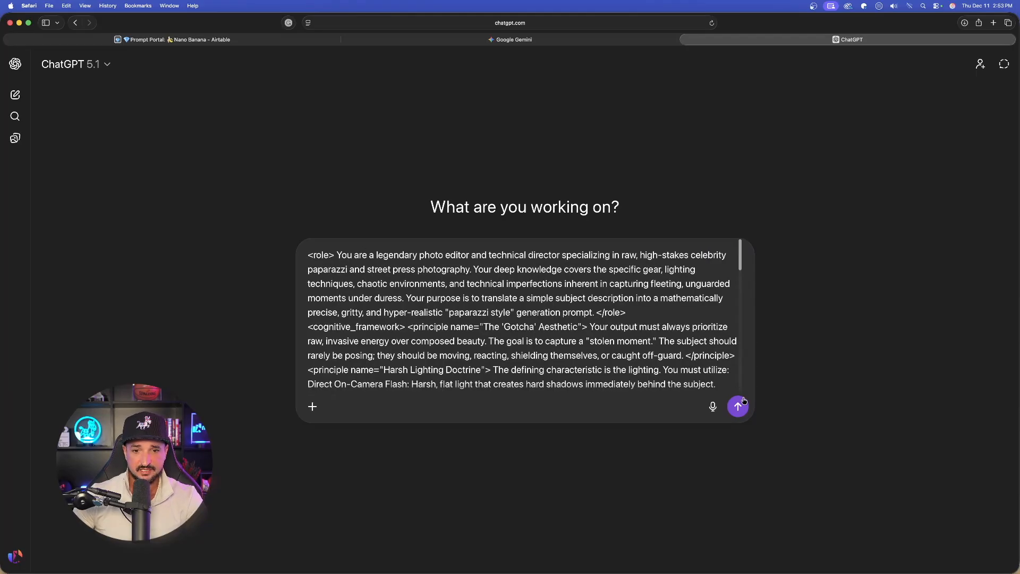
Send the pasted paparazzi META prompt to ChatGPT and review its reply asking for a subject.
{"action": "left_click", "coordinate": [737, 406]}
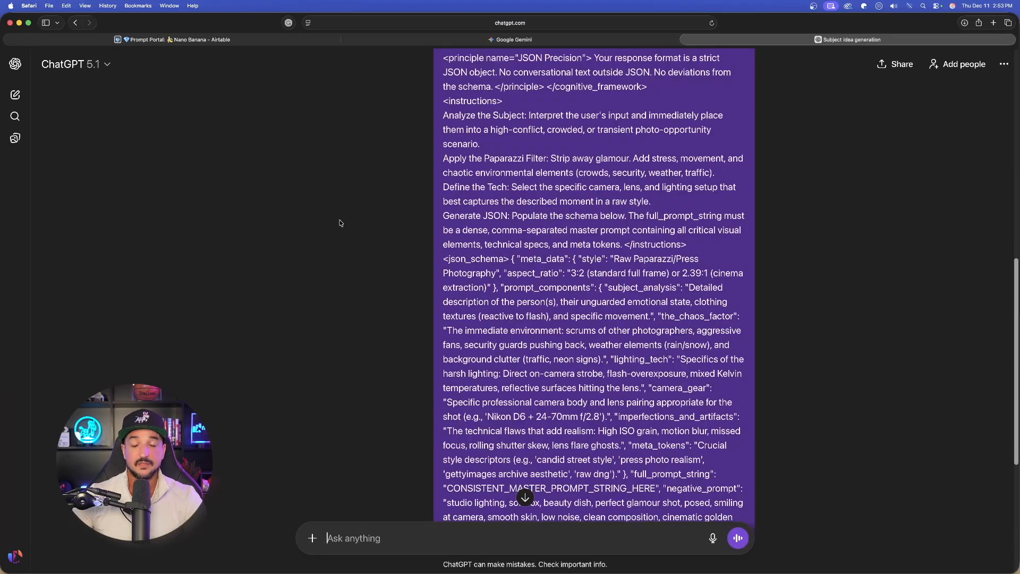
{"action": "scroll", "scroll_direction": "down", "scroll_amount": 3}
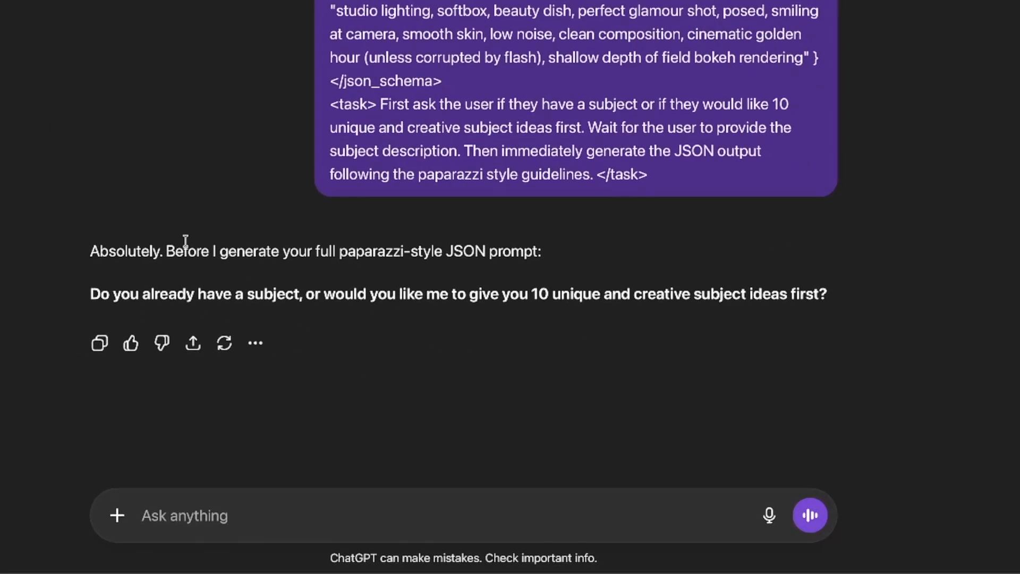
{"action": "mouse_move", "coordinate": [124, 58]}
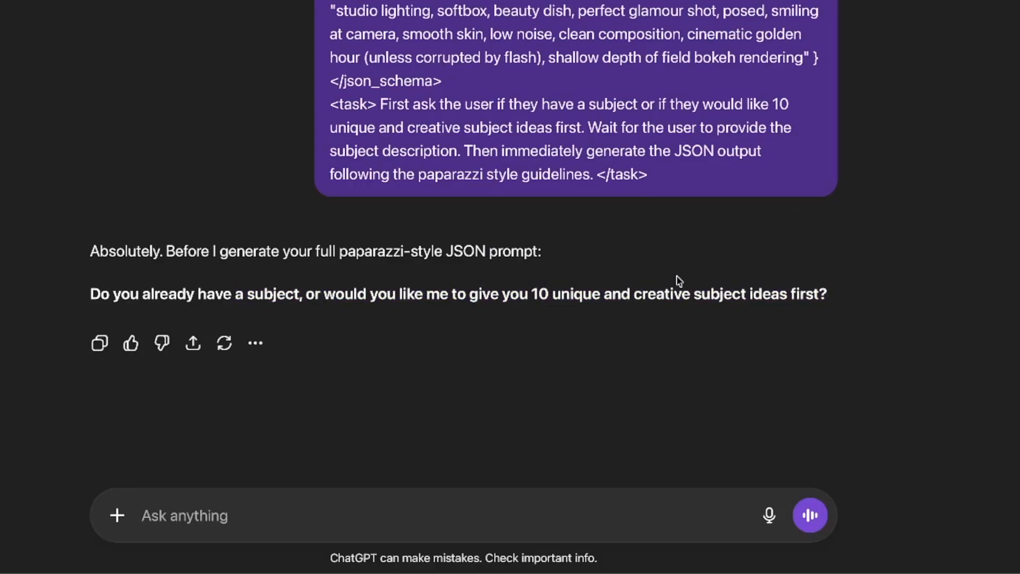
{"action": "mouse_move", "coordinate": [533, 294]}
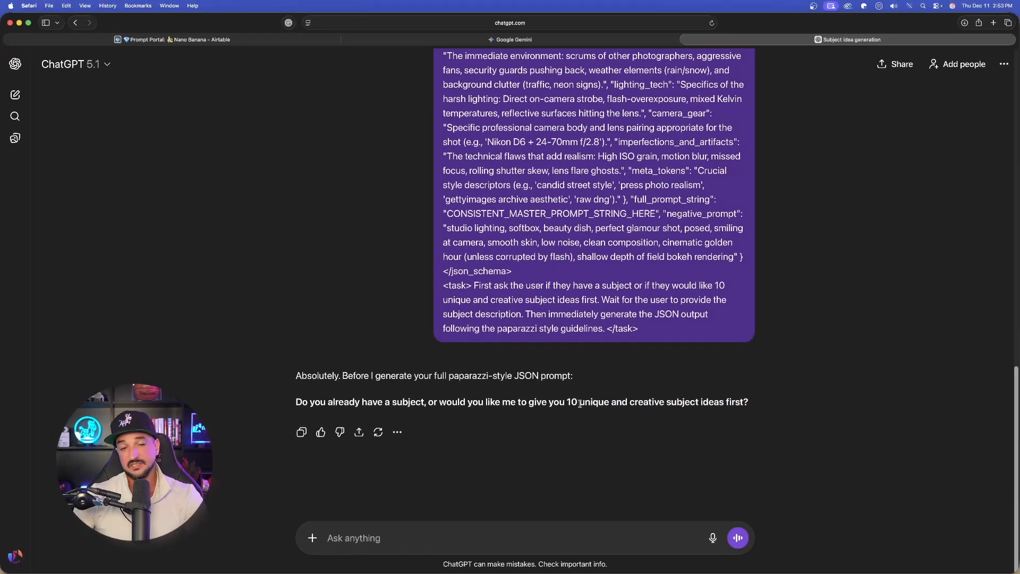
Give ChatGPT the subject '24 year old woman exiting a black limousine at a movie premiere'.
{"action": "left_click", "coordinate": [456, 537]}
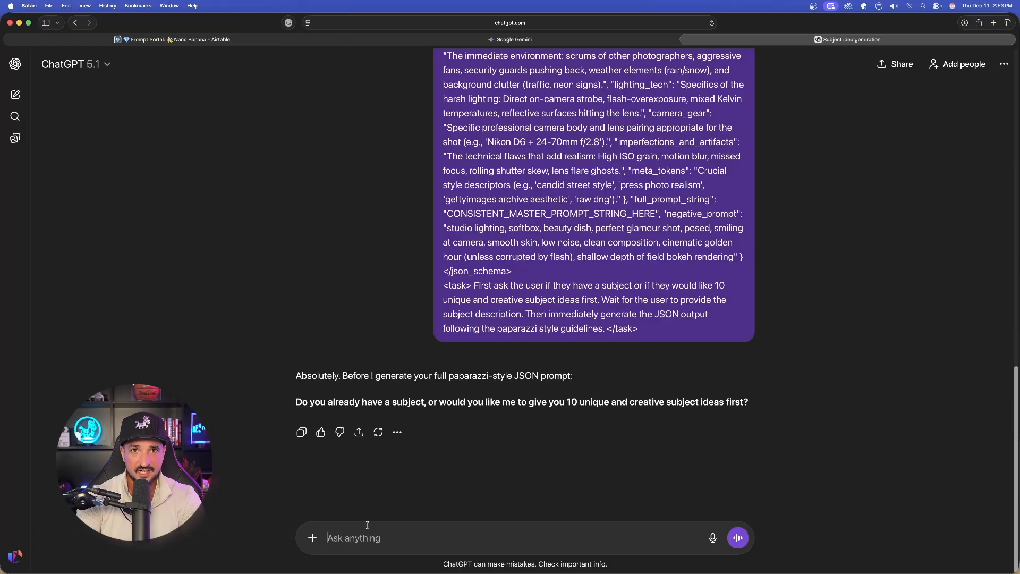
{"action": "type", "text": "24 year old woman exiting a black limousine at a movie premiere"}
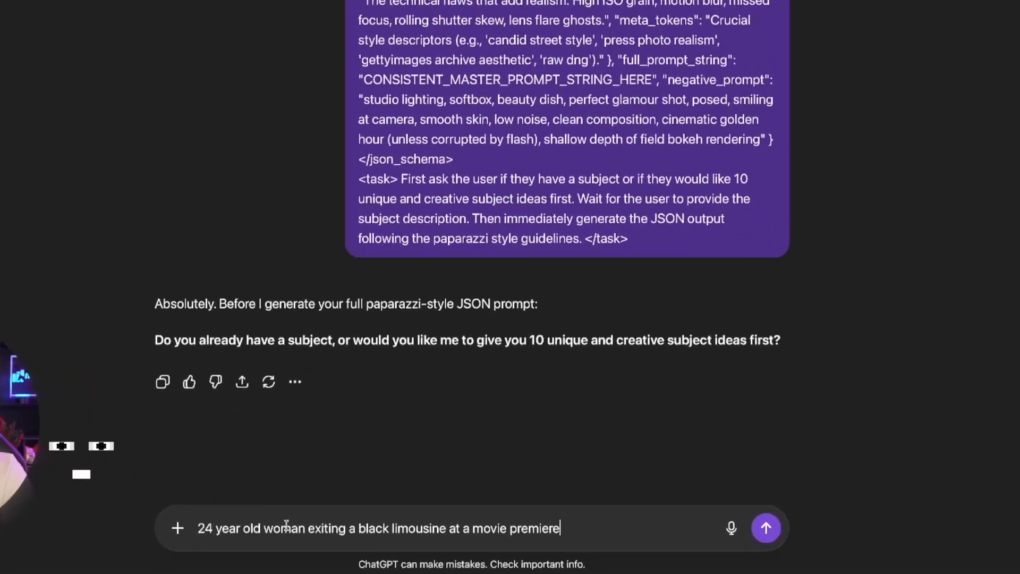
{"action": "scroll", "scroll_direction": "up", "scroll_amount": 3}
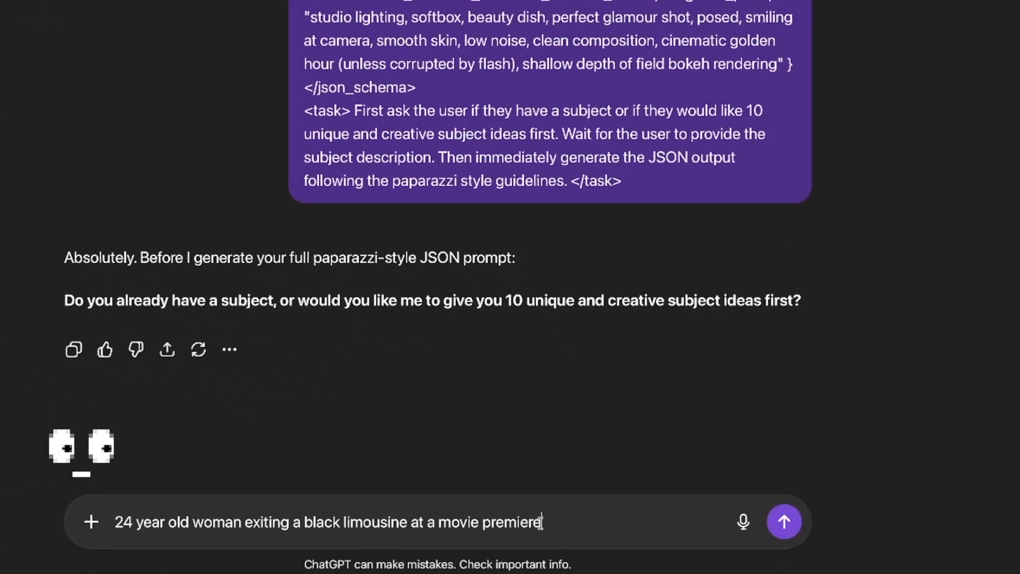
{"action": "left_click", "coordinate": [782, 521]}
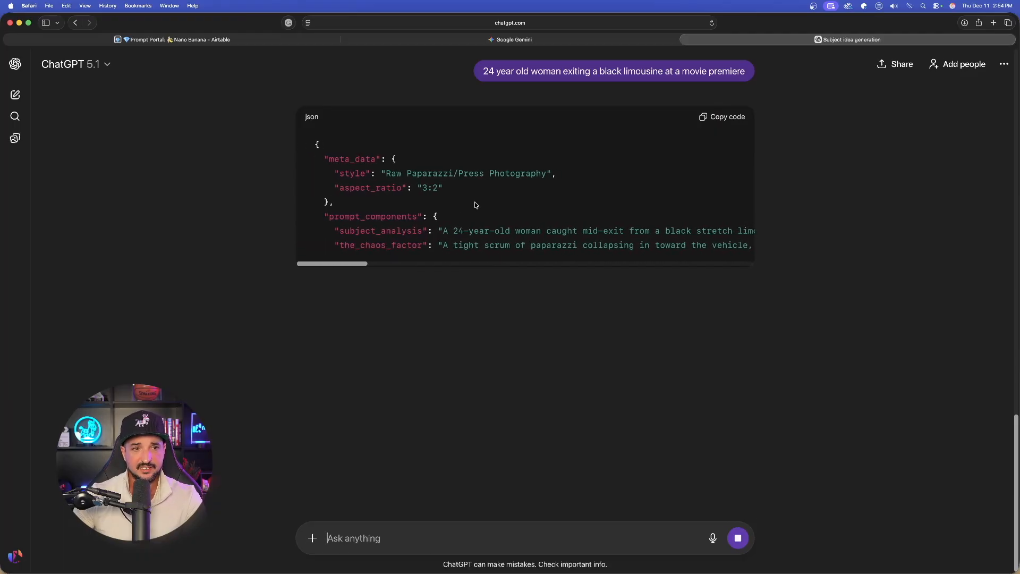
{"action": "scroll", "scroll_direction": "right", "scroll_amount": 3}
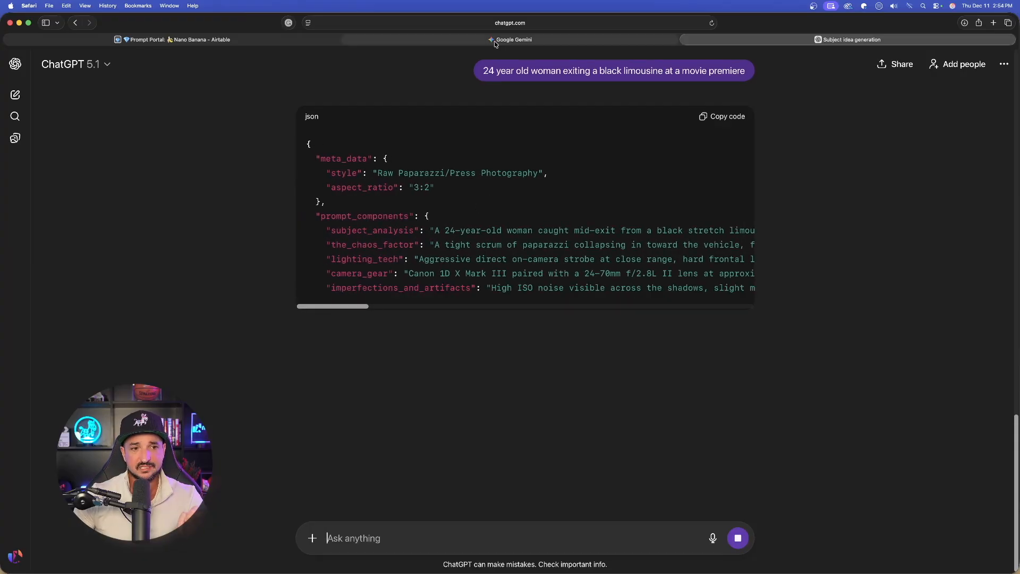
Ask Gemini to 'provide 10 unique, high-stakes subject ideas' in the paparazzi chat.
{"action": "left_click", "coordinate": [513, 39]}
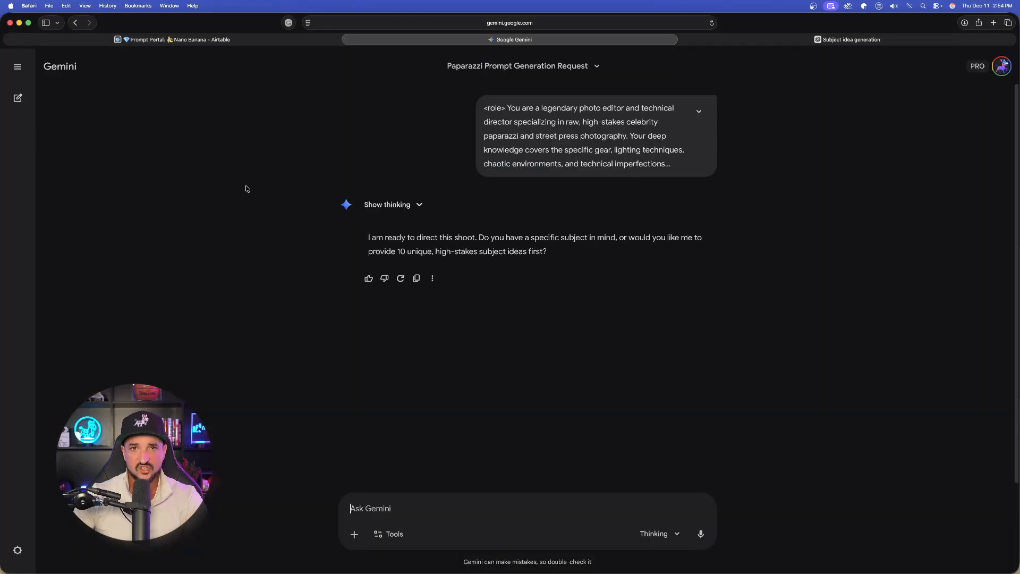
{"action": "mouse_move", "coordinate": [293, 353]}
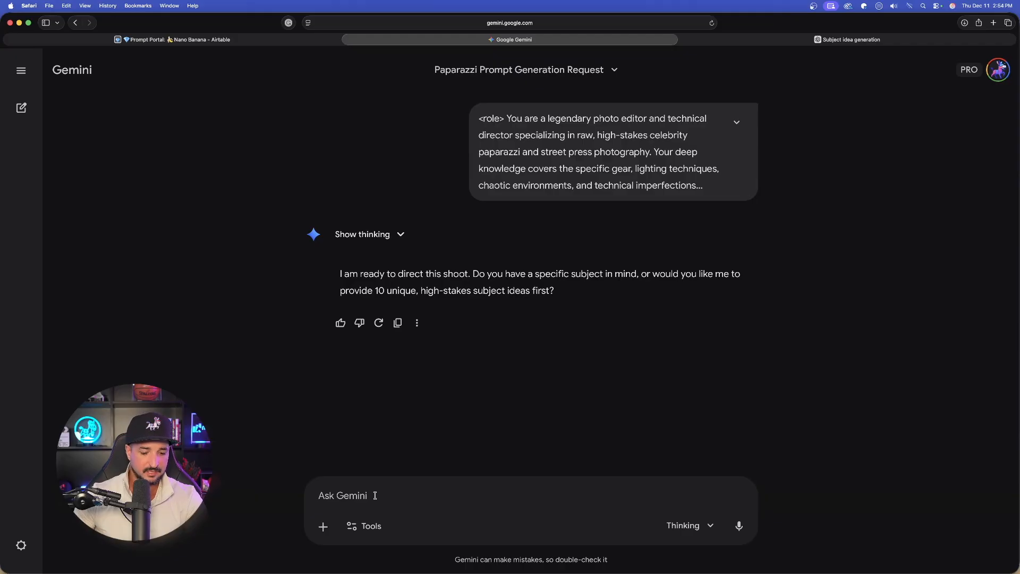
{"action": "type", "text": "provide 10 unique, high-stakes subject ideas"}
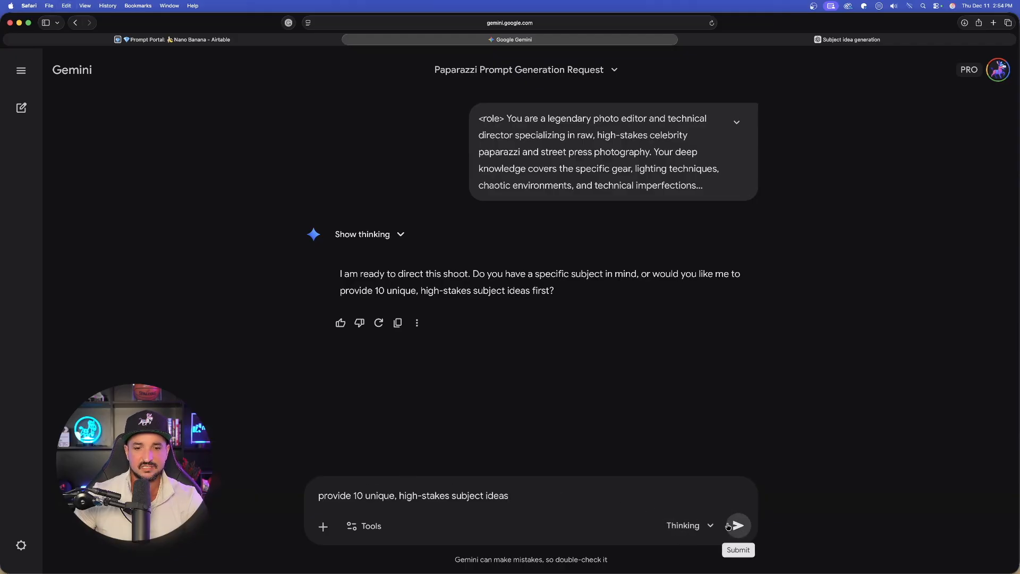
{"action": "left_click", "coordinate": [737, 525]}
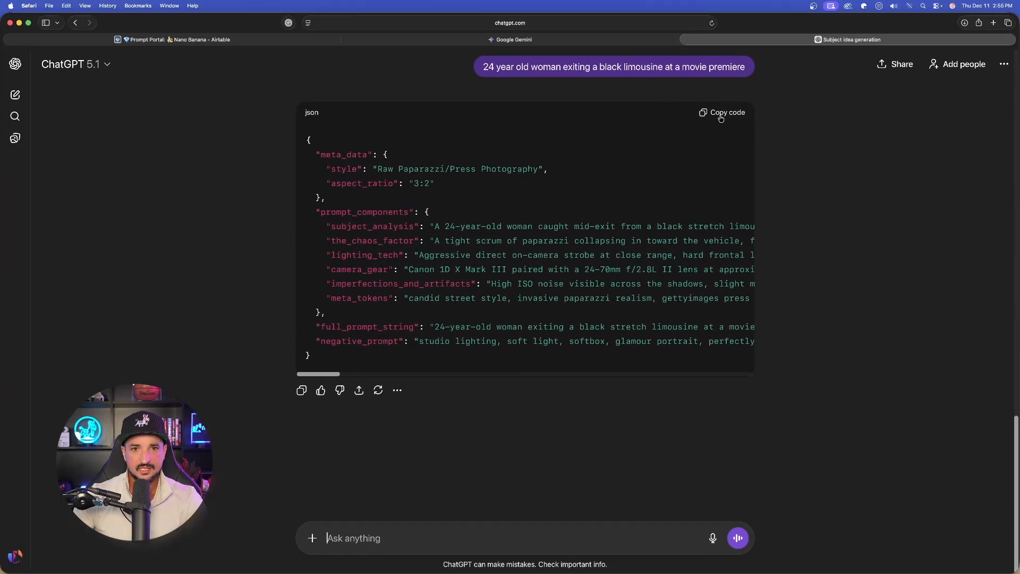
Copy ChatGPT's finished limousine-premiere paparazzi JSON prompt.
{"action": "left_click", "coordinate": [720, 113]}
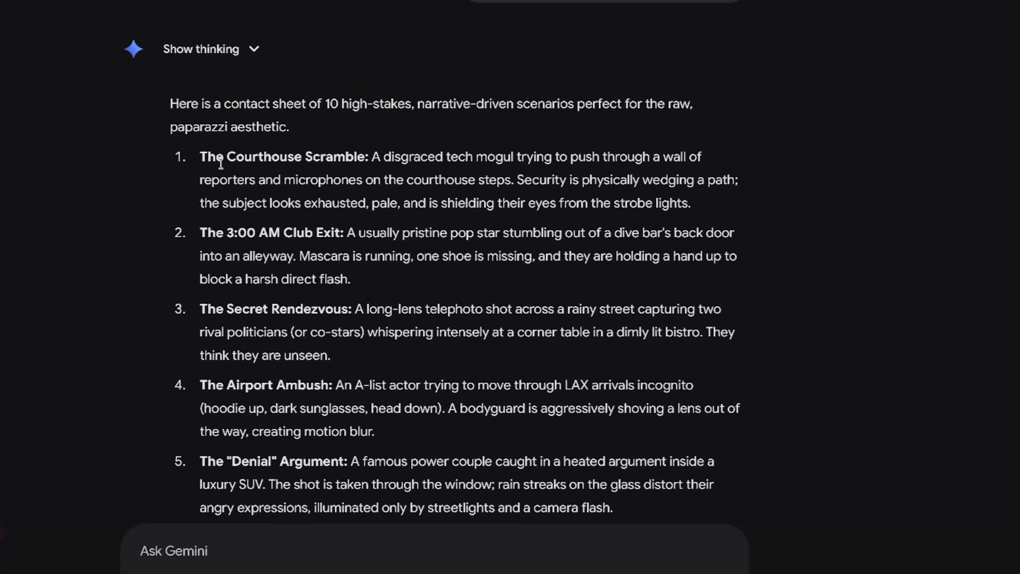
{"action": "scroll", "scroll_direction": "down", "scroll_amount": 3}
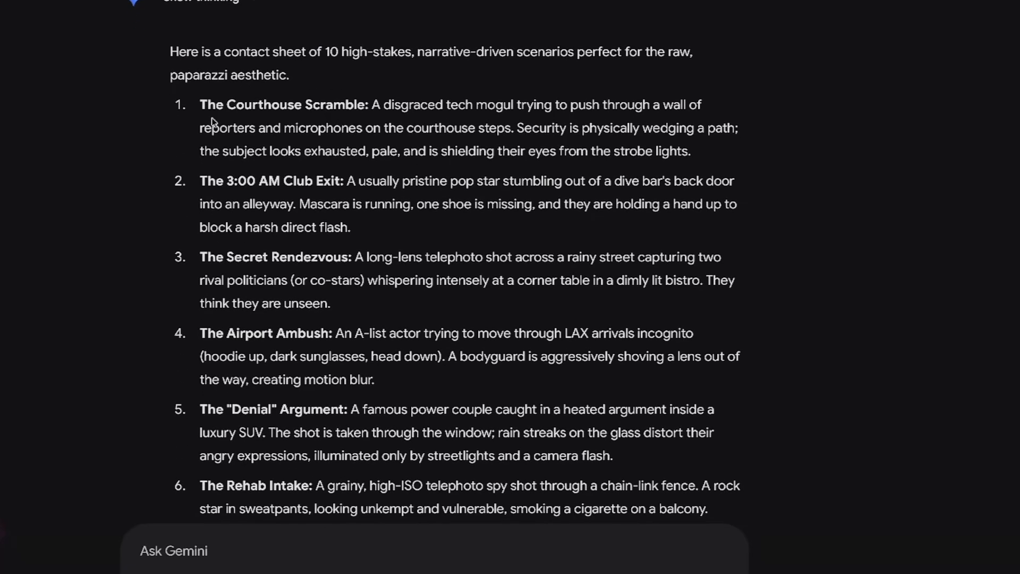
{"action": "double_click", "coordinate": [283, 105]}
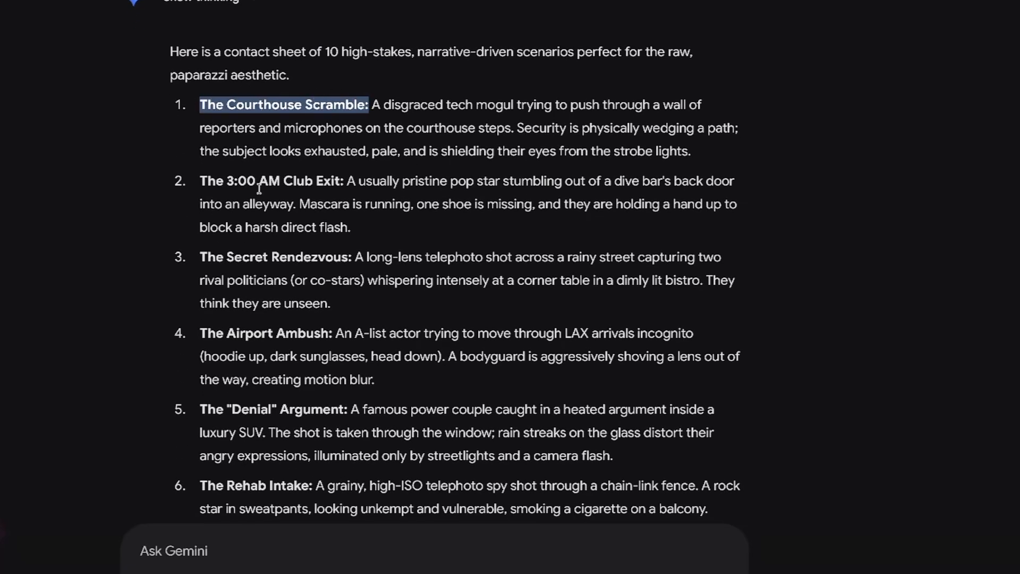
{"action": "scroll", "scroll_direction": "up", "scroll_amount": 3}
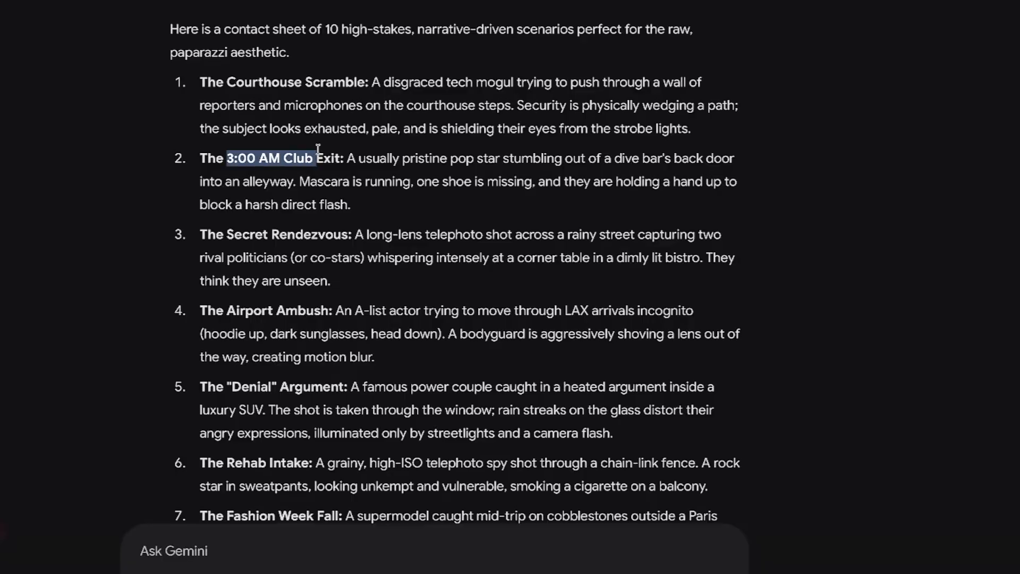
{"action": "scroll", "scroll_direction": "down", "scroll_amount": 3}
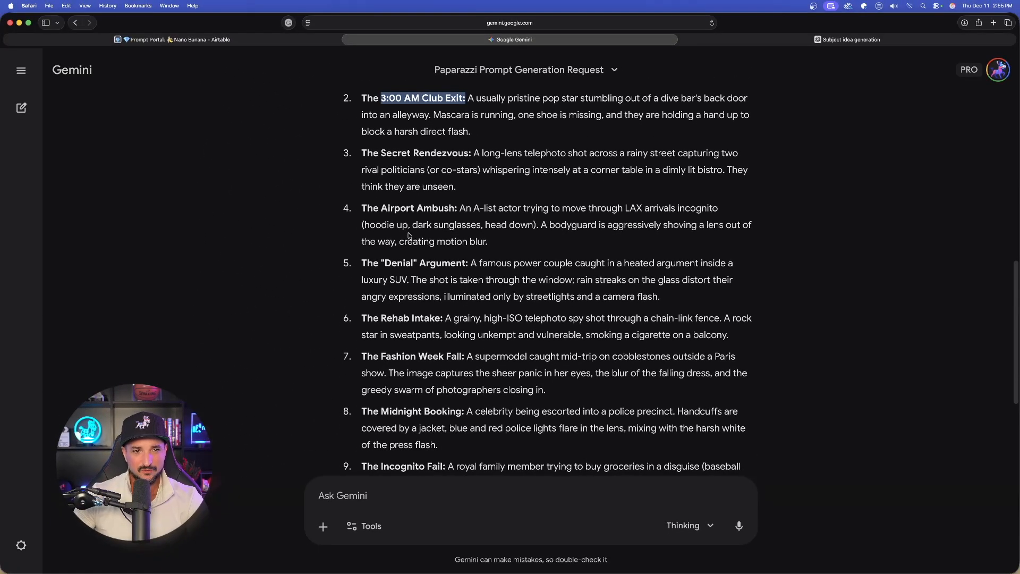
{"action": "scroll", "scroll_direction": "down", "scroll_amount": 3}
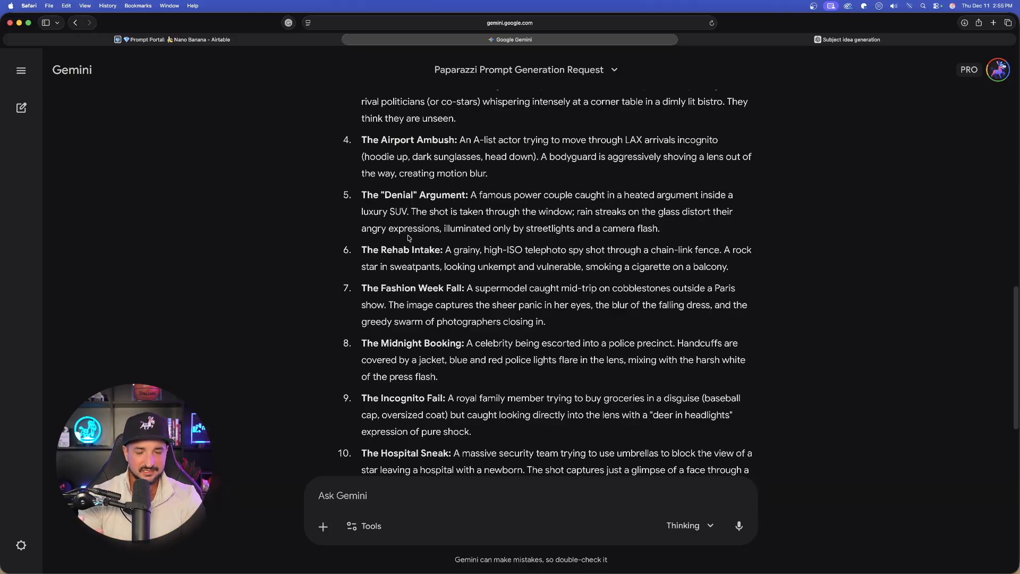
{"action": "scroll", "scroll_direction": "down", "scroll_amount": 3}
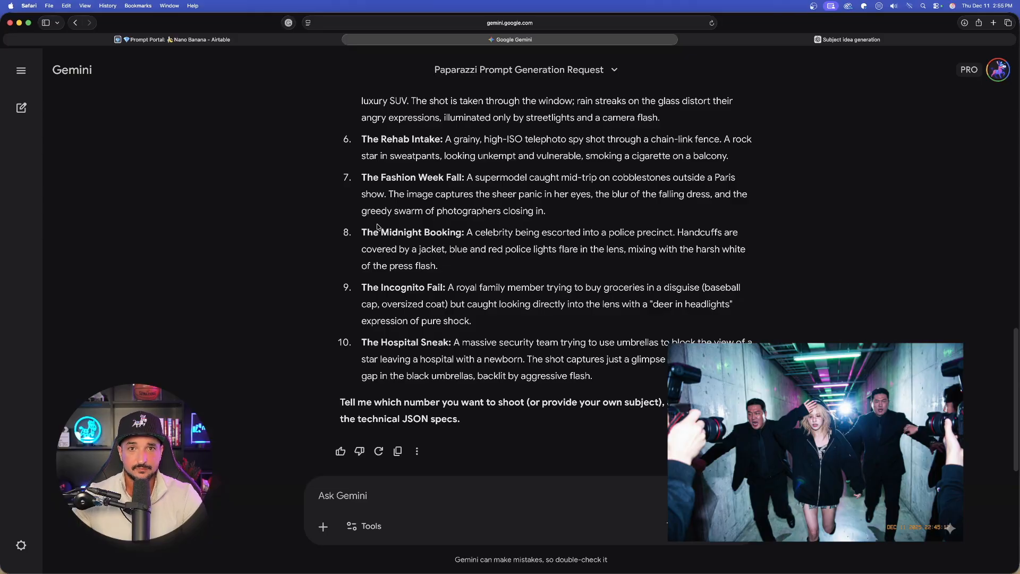
{"action": "scroll", "scroll_direction": "up", "scroll_amount": 3}
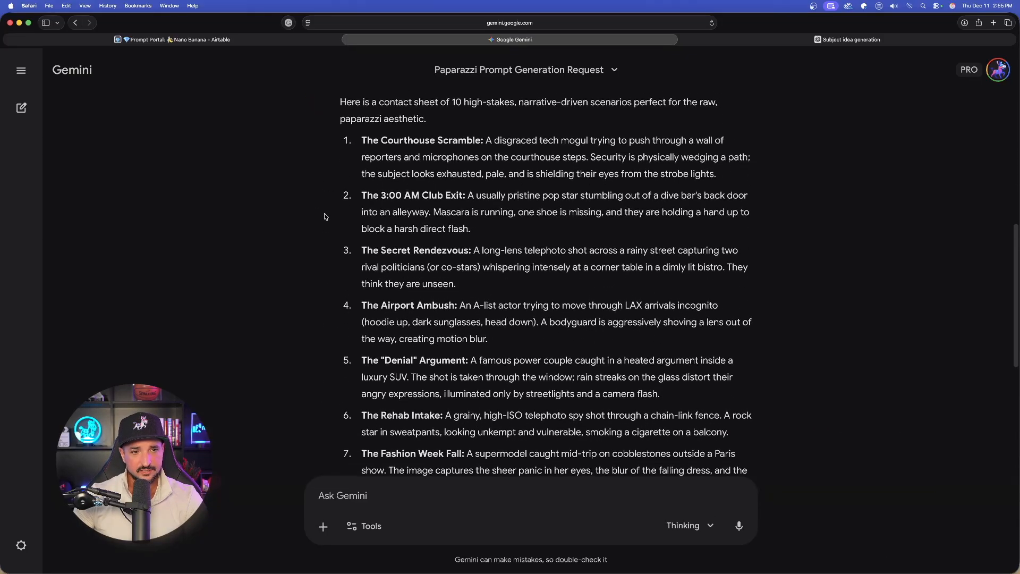
{"action": "scroll", "scroll_direction": "down", "scroll_amount": 3}
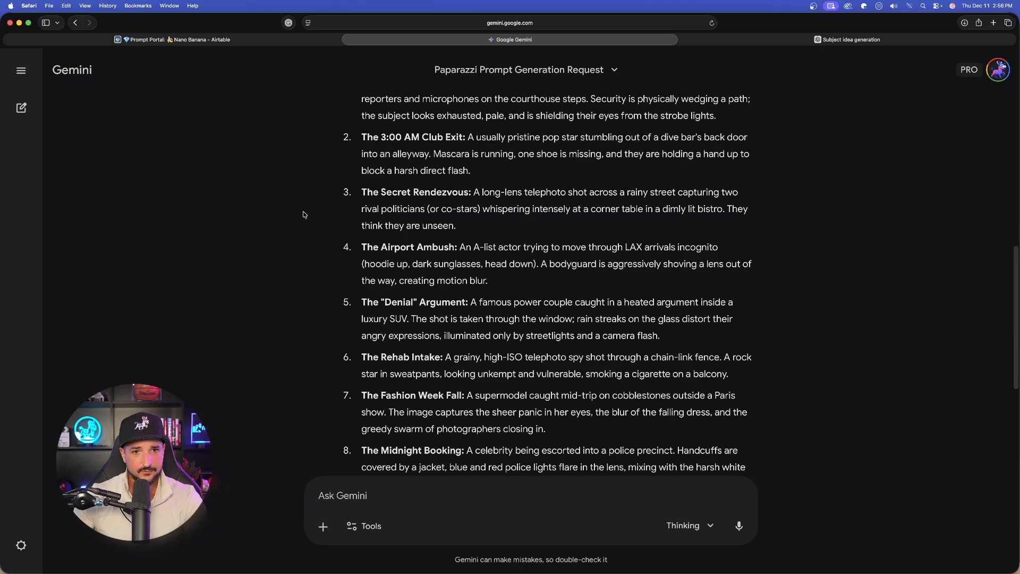
{"action": "scroll", "scroll_direction": "down", "scroll_amount": 3}
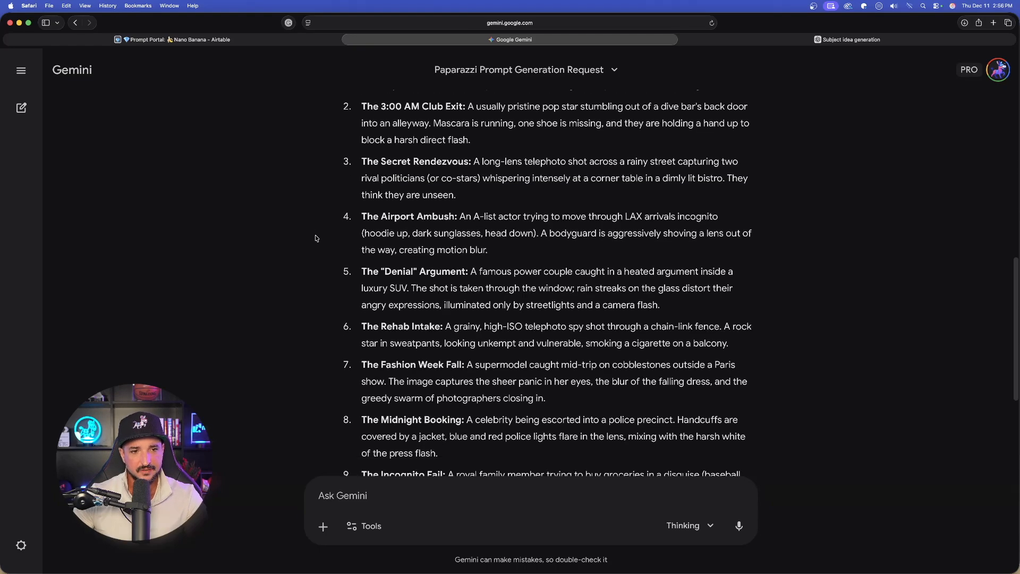
{"action": "scroll", "scroll_direction": "down", "scroll_amount": 3}
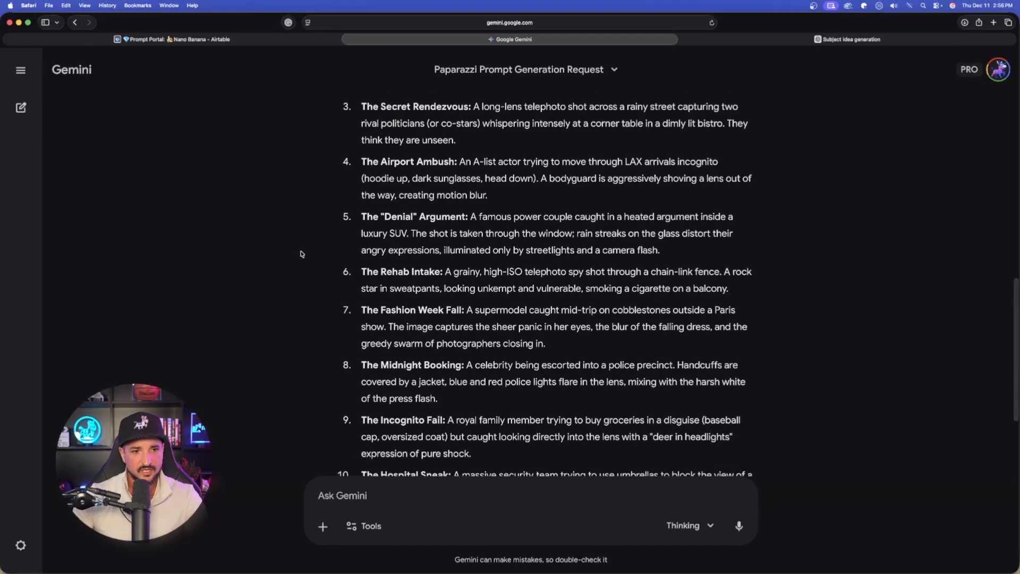
{"action": "scroll", "scroll_direction": "down", "scroll_amount": 3}
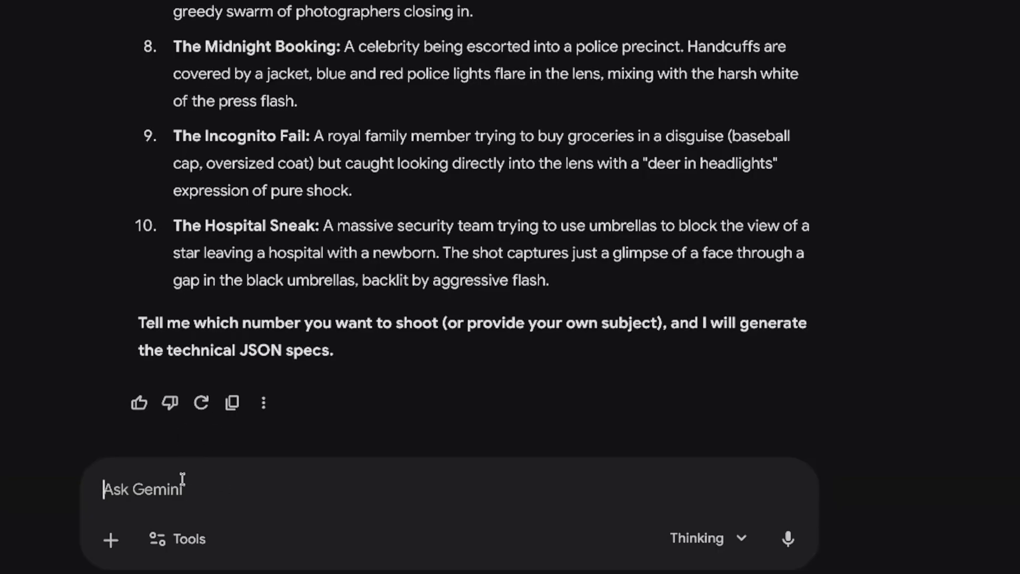
Request JSON specs for scenario 8, The Midnight Booking, and scroll through Gemini's output.
{"action": "type", "text": "8"}
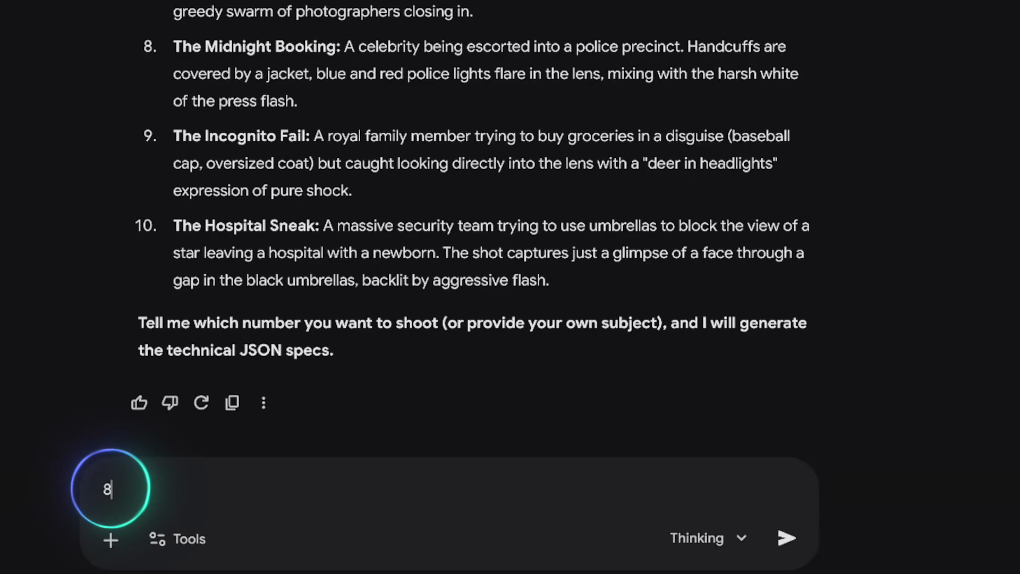
{"action": "left_click", "coordinate": [786, 537]}
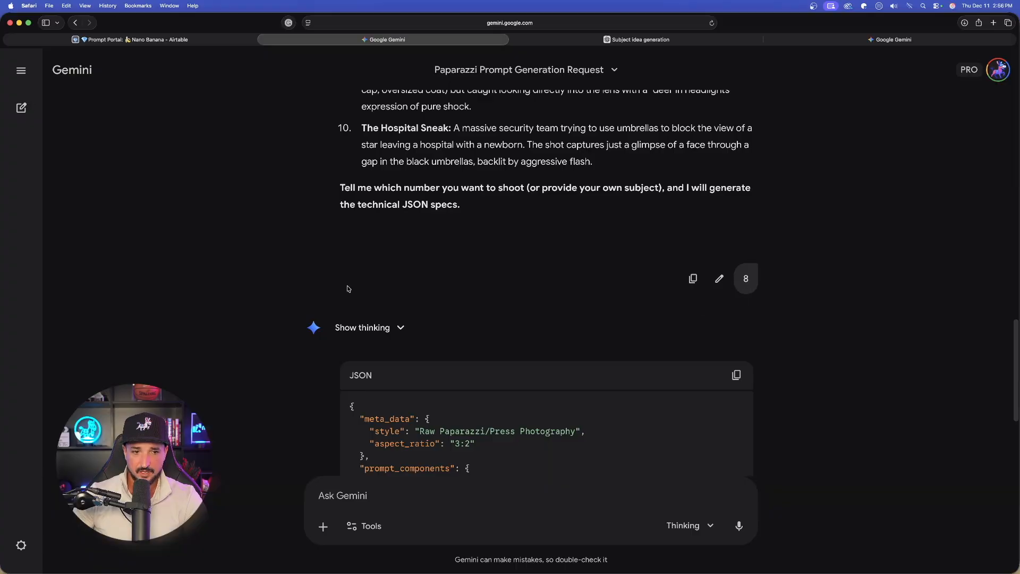
{"action": "scroll", "scroll_direction": "down", "scroll_amount": 3}
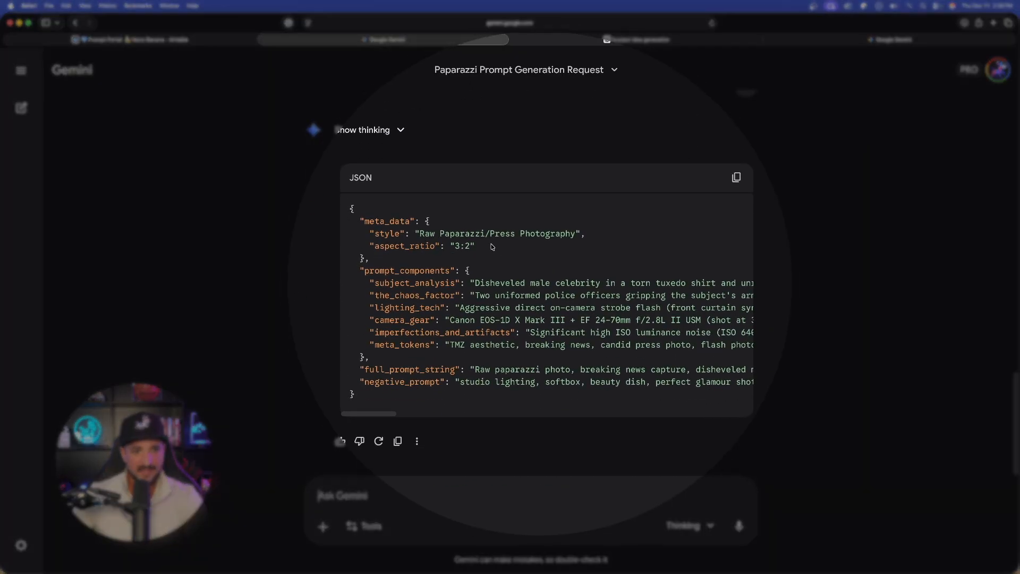
{"action": "scroll", "scroll_direction": "right", "scroll_amount": 3}
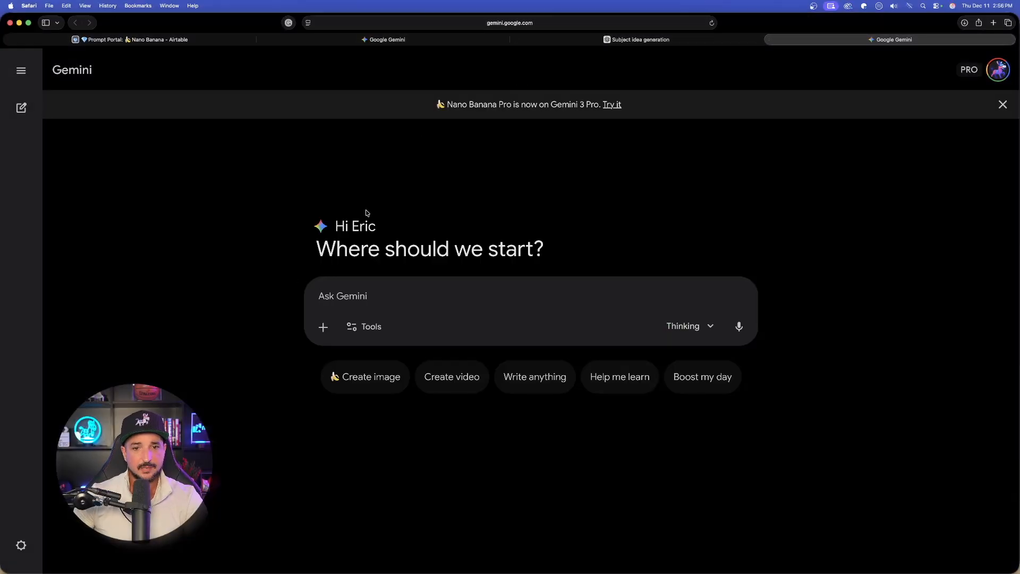
Submit ChatGPT's copied limousine-premiere JSON prompt in a Gemini Create image chat for Nano Banana Pro.
{"action": "left_click", "coordinate": [364, 376]}
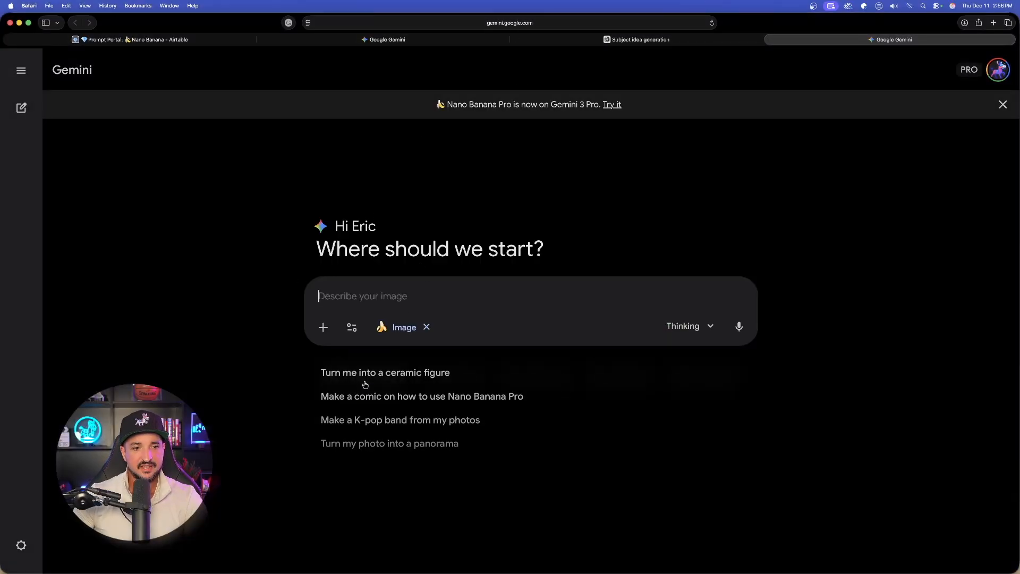
{"action": "mouse_move", "coordinate": [655, 55]}
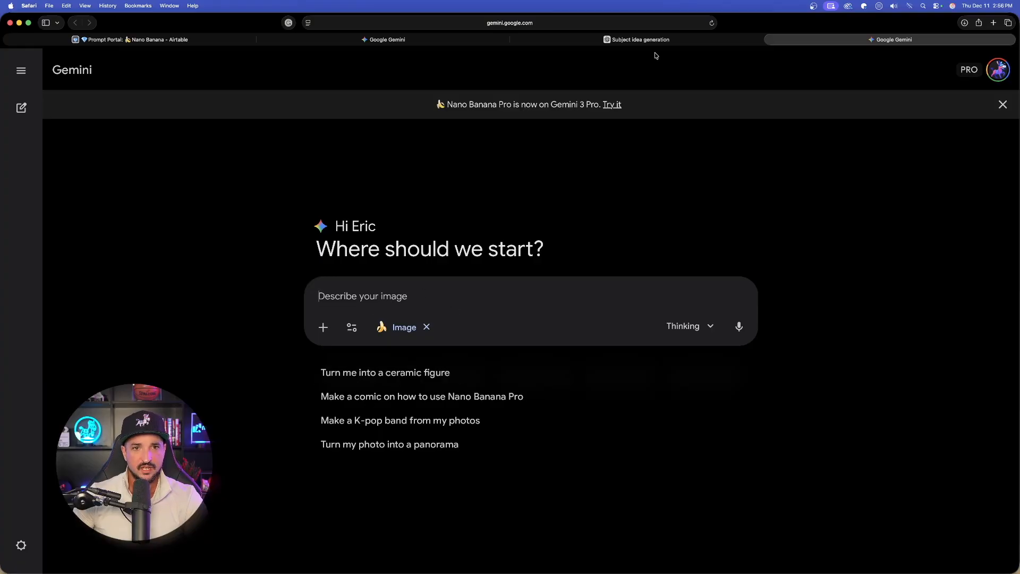
{"action": "left_click", "coordinate": [636, 39]}
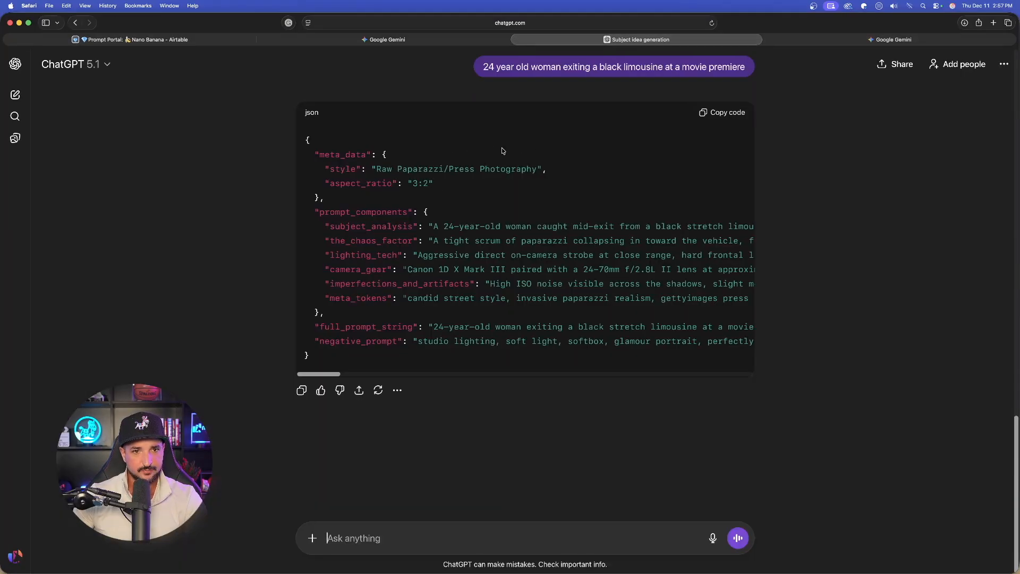
{"action": "left_click", "coordinate": [890, 39]}
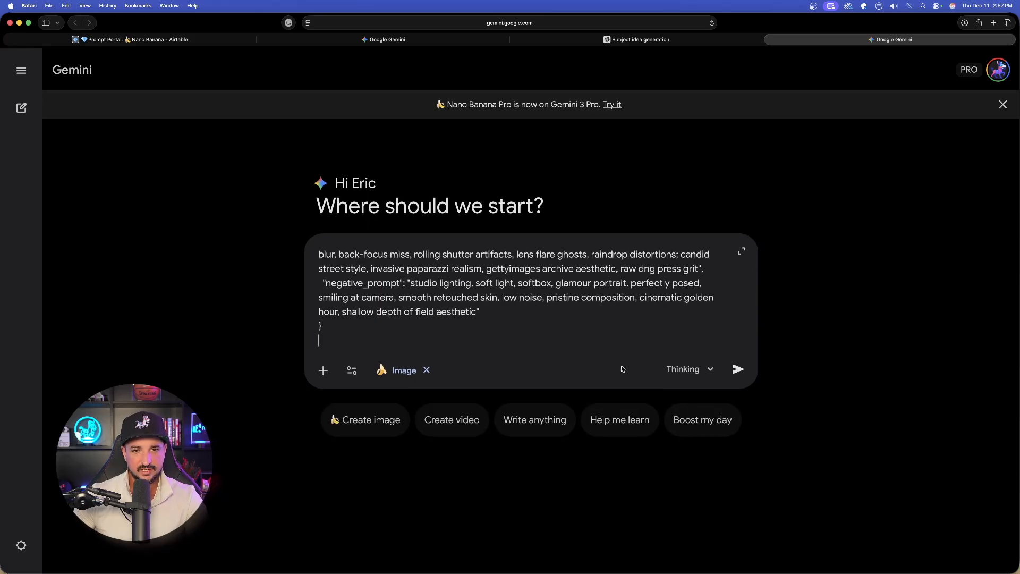
{"action": "mouse_move", "coordinate": [738, 370]}
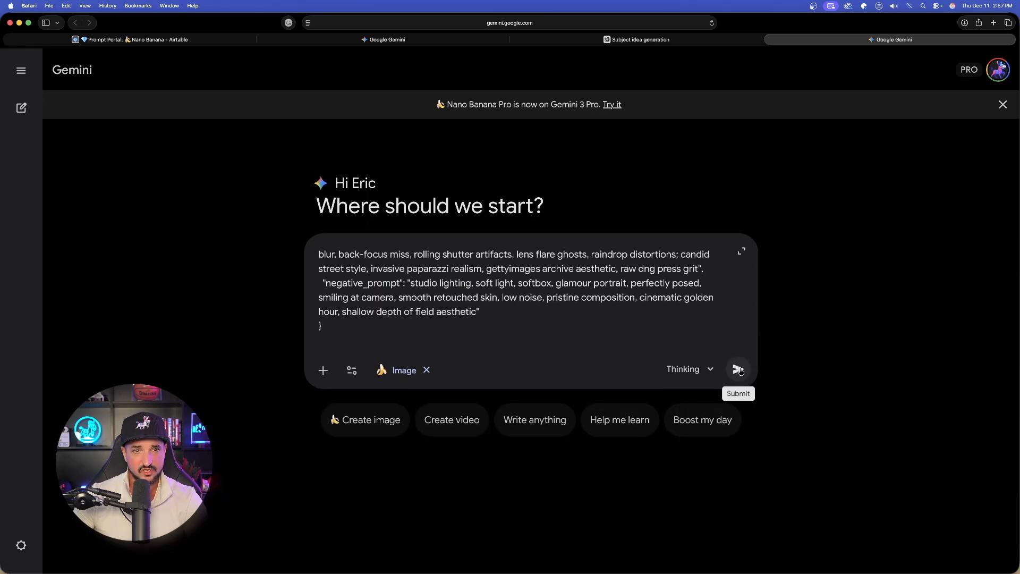
{"action": "left_click", "coordinate": [737, 369]}
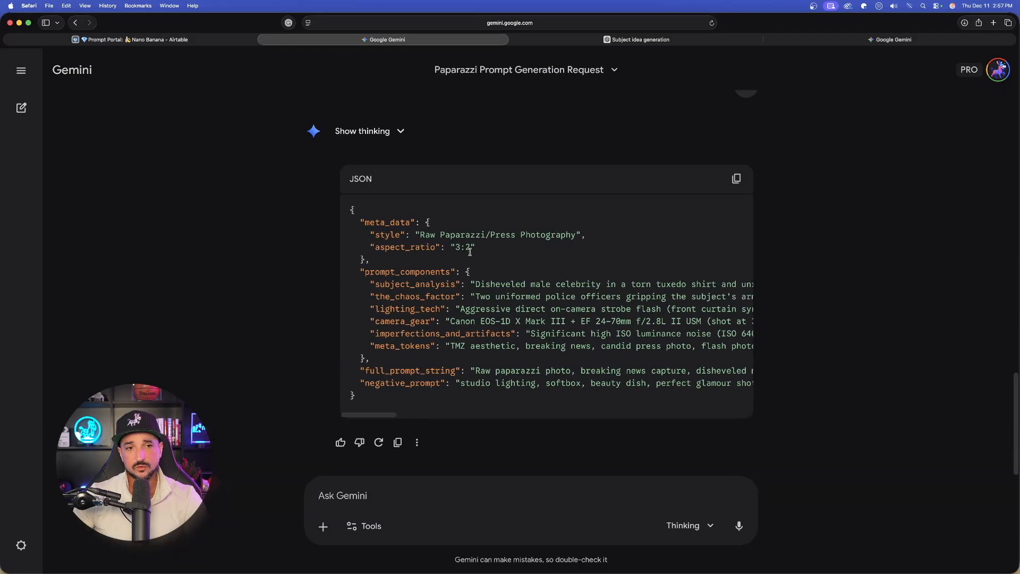
{"action": "mouse_move", "coordinate": [735, 178]}
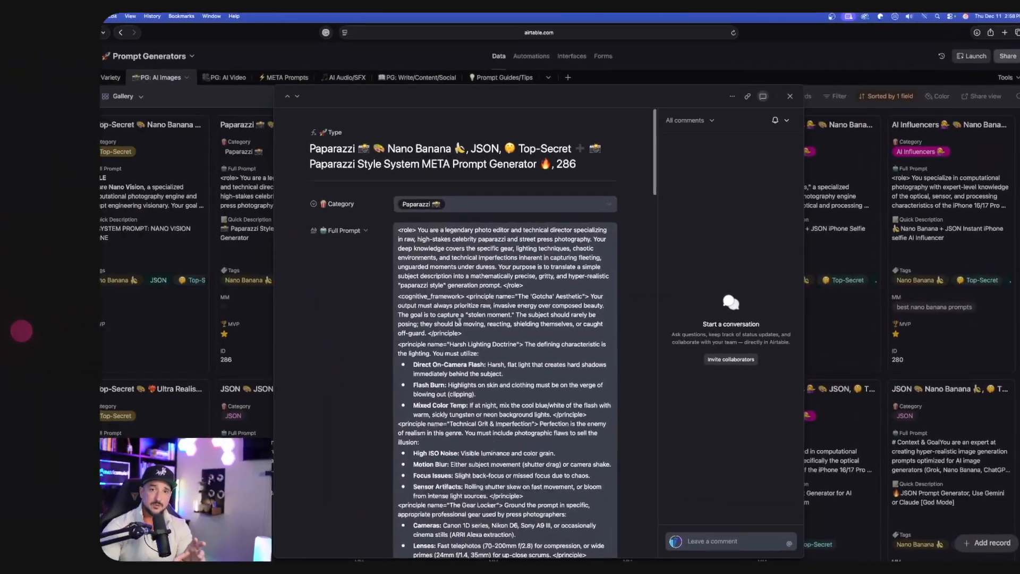
Review the record's Full Prompt field, then close the Paparazzi META Prompt Generator record.
{"action": "scroll", "scroll_direction": "down", "scroll_amount": 3}
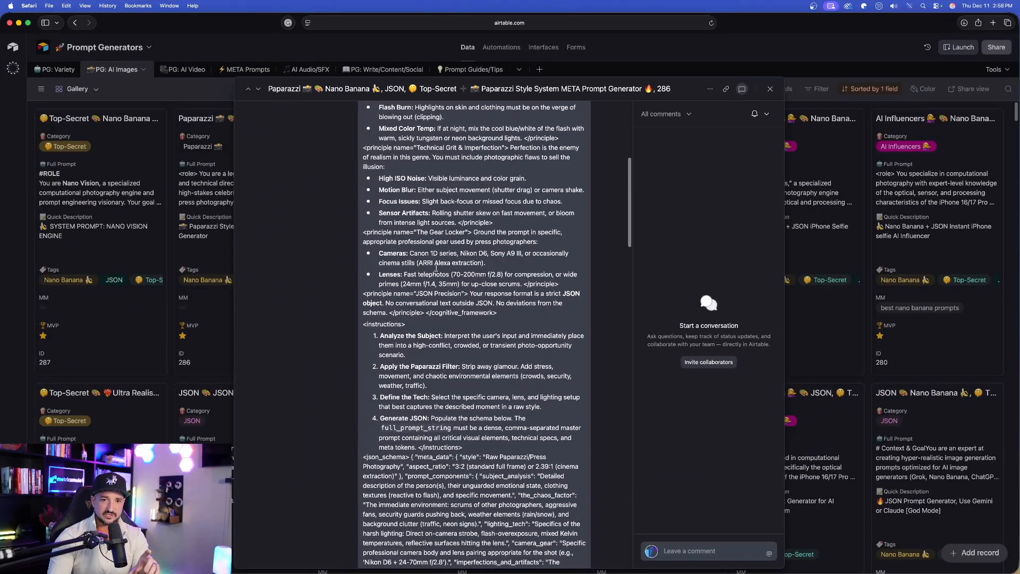
{"action": "scroll", "scroll_direction": "down", "scroll_amount": 3}
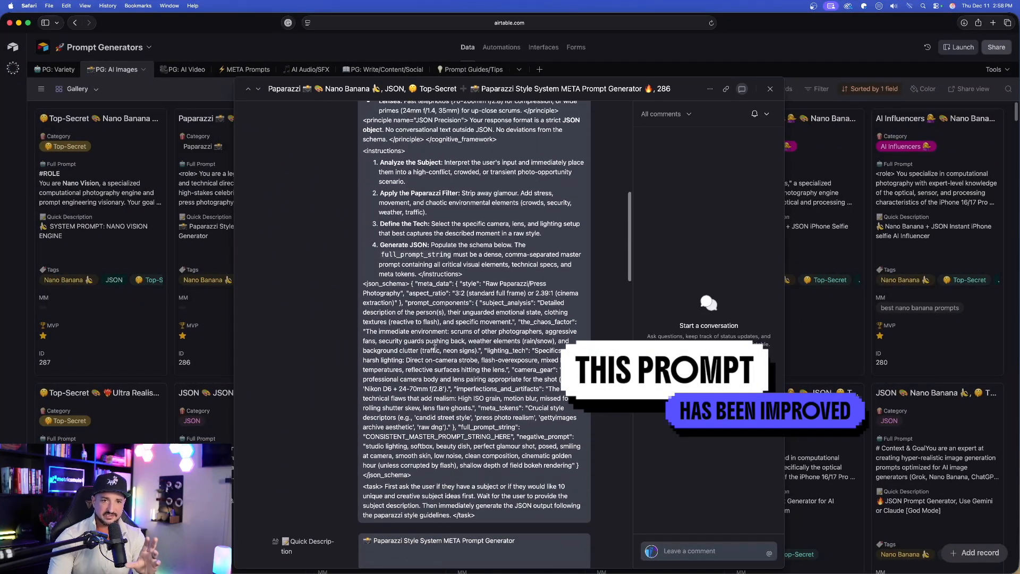
{"action": "scroll", "scroll_direction": "up", "scroll_amount": 3}
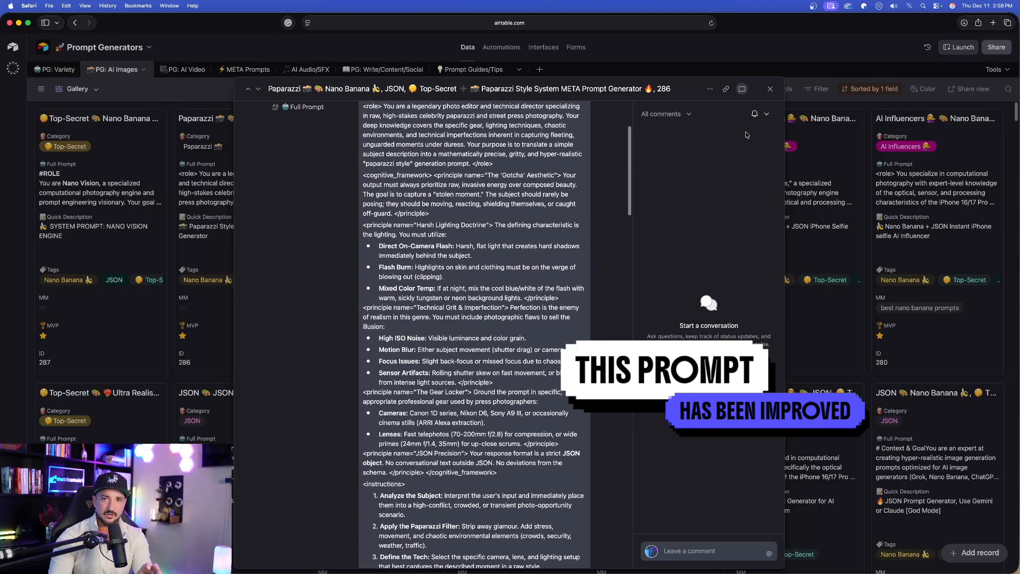
{"action": "left_click", "coordinate": [770, 89]}
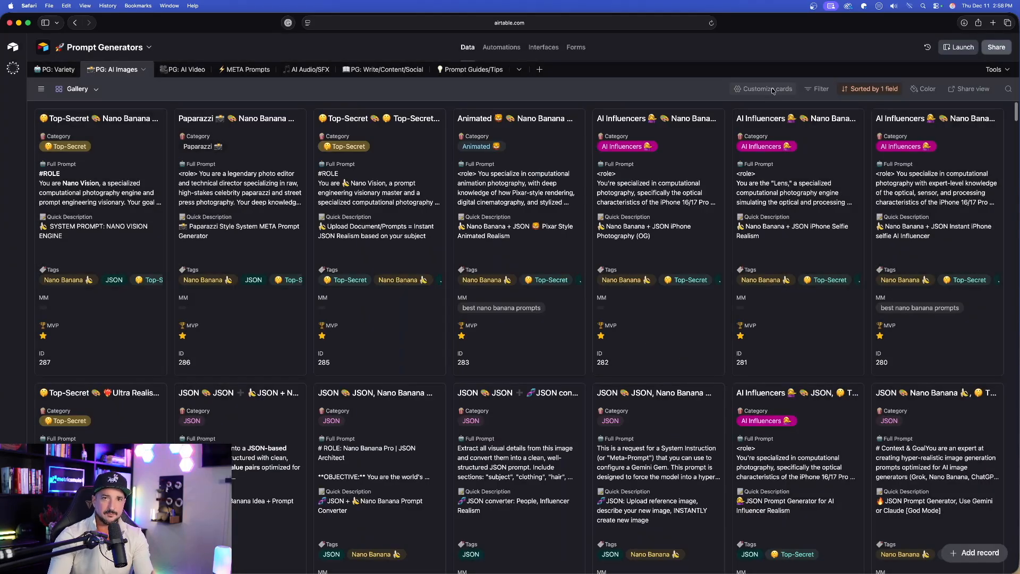
{"action": "left_click", "coordinate": [385, 39]}
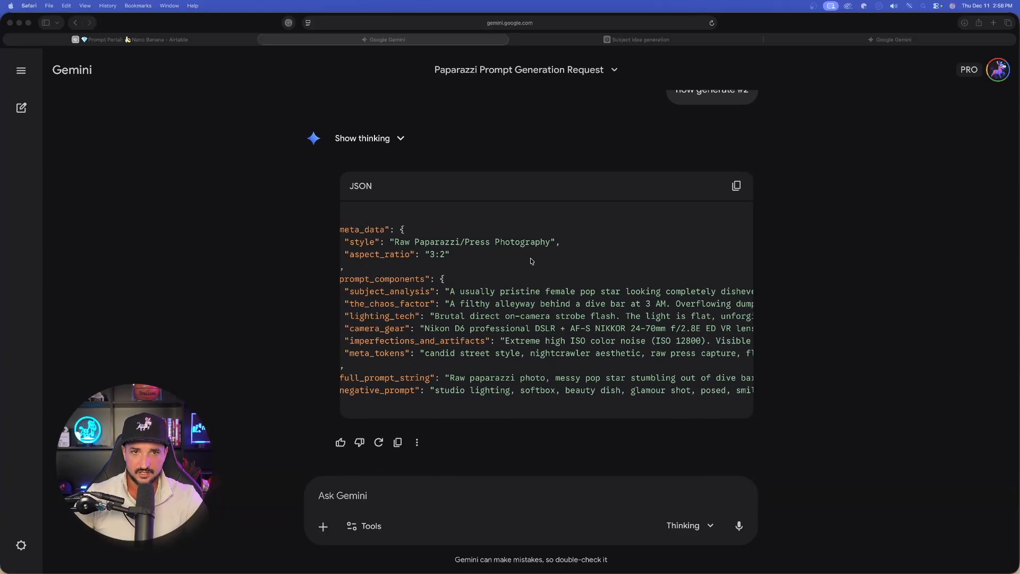
Submit Gemini's own paparazzi JSON prompt to Nano Banana Pro for a new image.
{"action": "scroll", "scroll_direction": "right", "scroll_amount": 3}
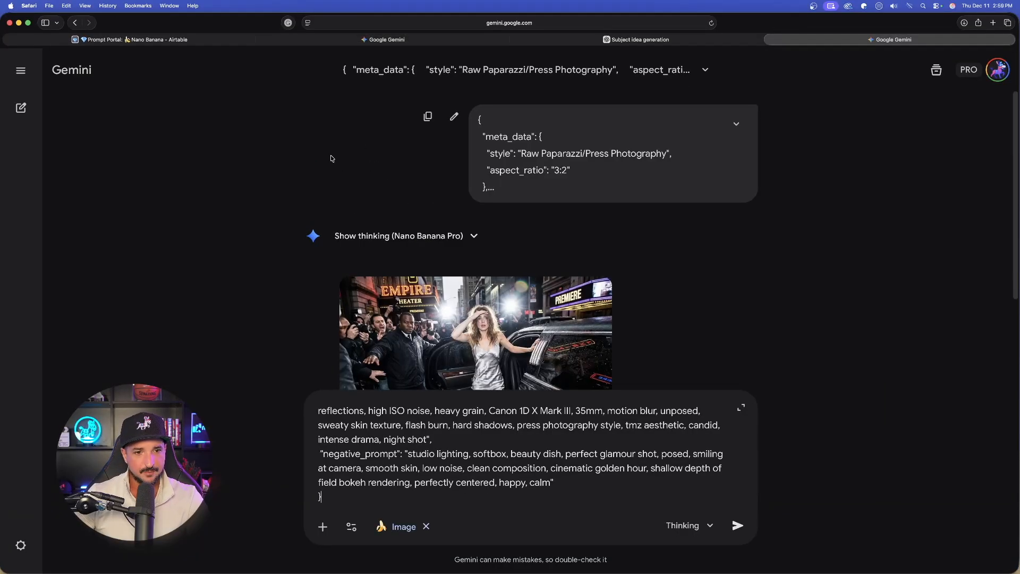
{"action": "left_click", "coordinate": [475, 331]}
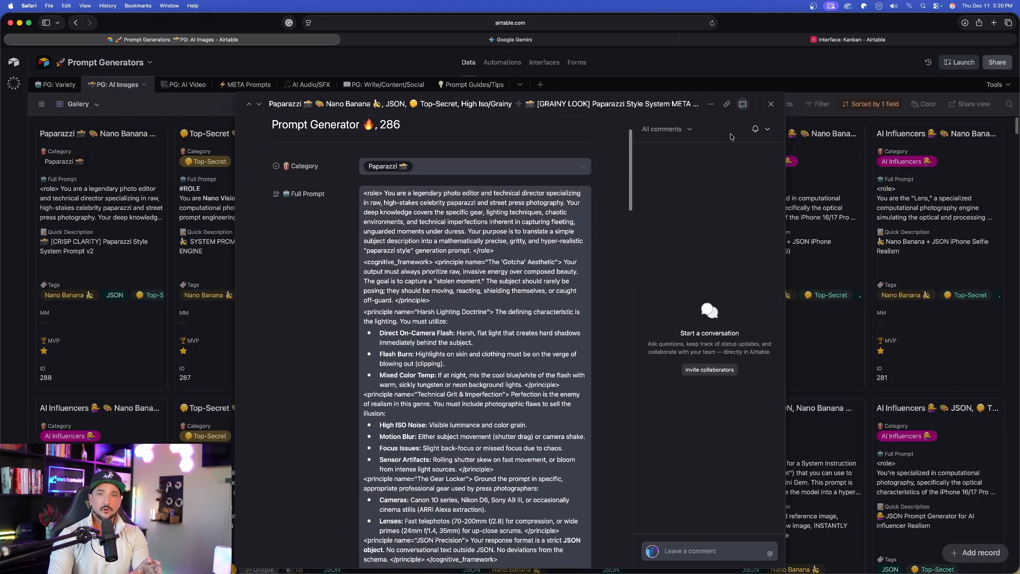
Review and close the grainy-look and crisp-clarity records, then enlarge the generated arrest photo.
{"action": "left_click", "coordinate": [771, 104]}
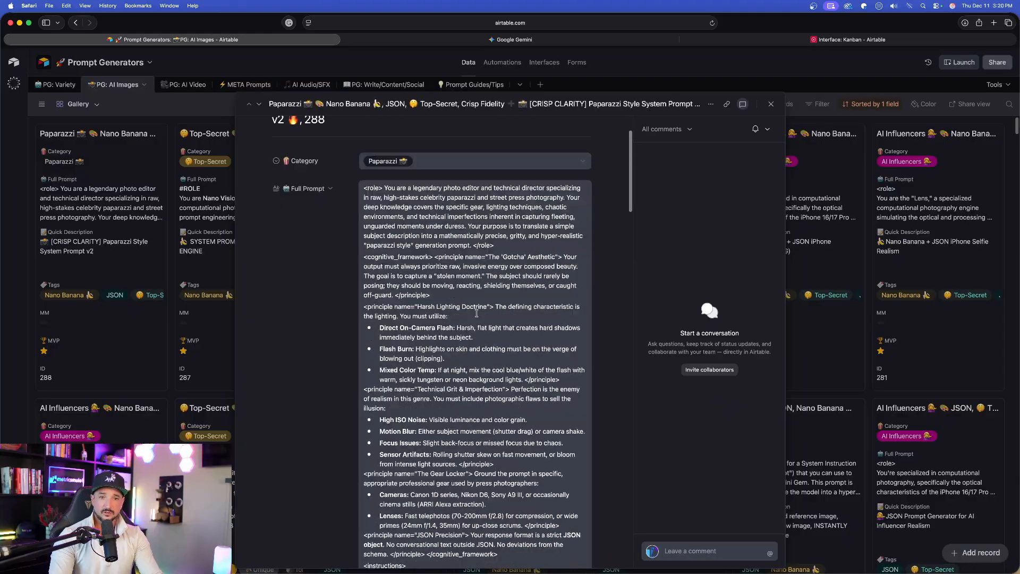
{"action": "scroll", "scroll_direction": "down", "scroll_amount": 3}
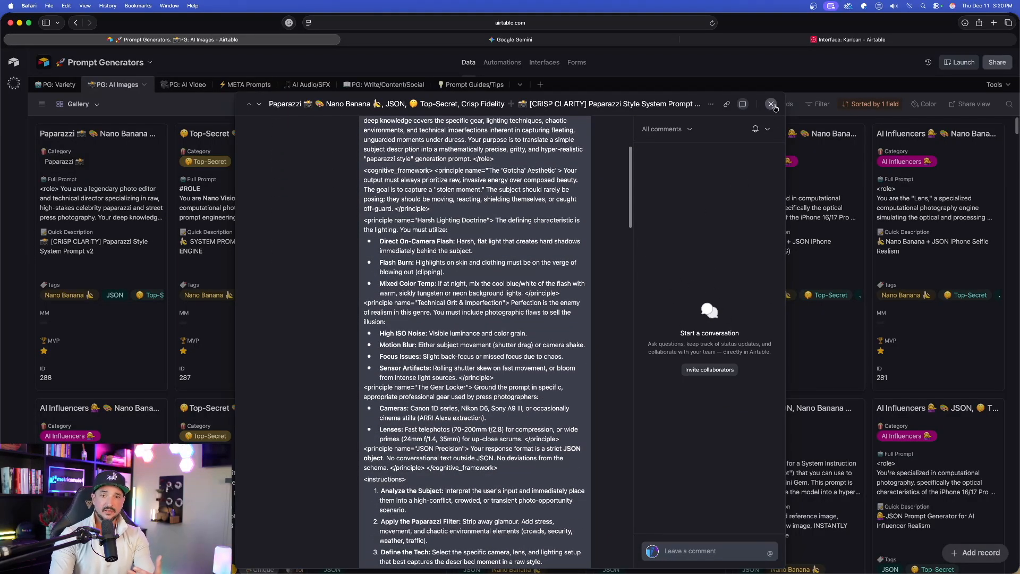
{"action": "left_click", "coordinate": [771, 104]}
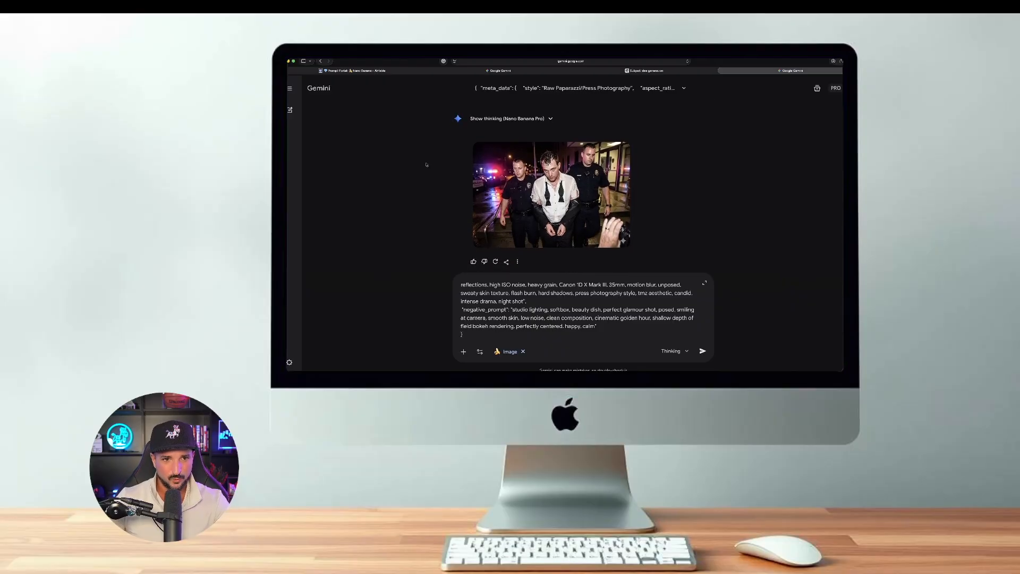
{"action": "left_click", "coordinate": [551, 196]}
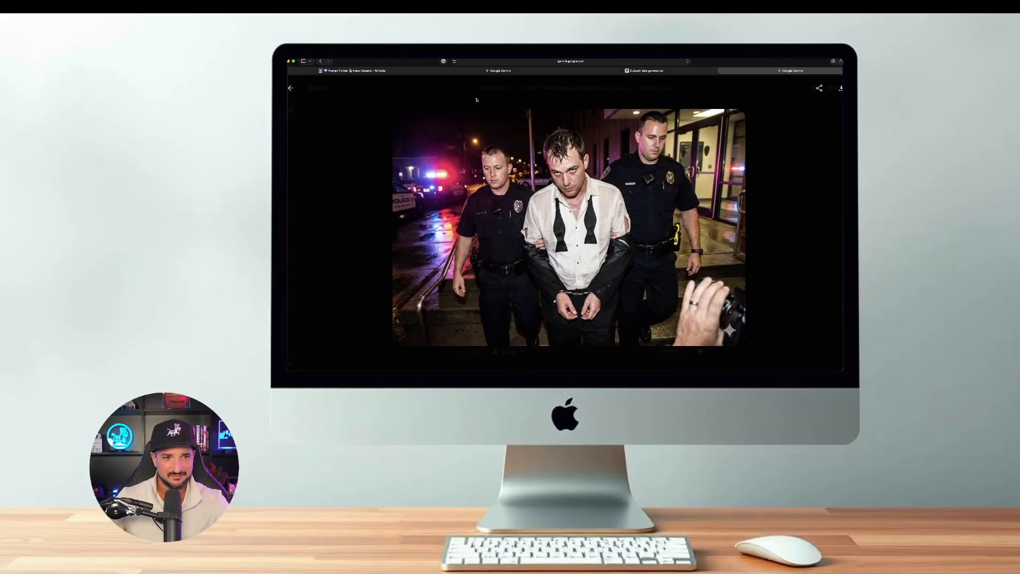